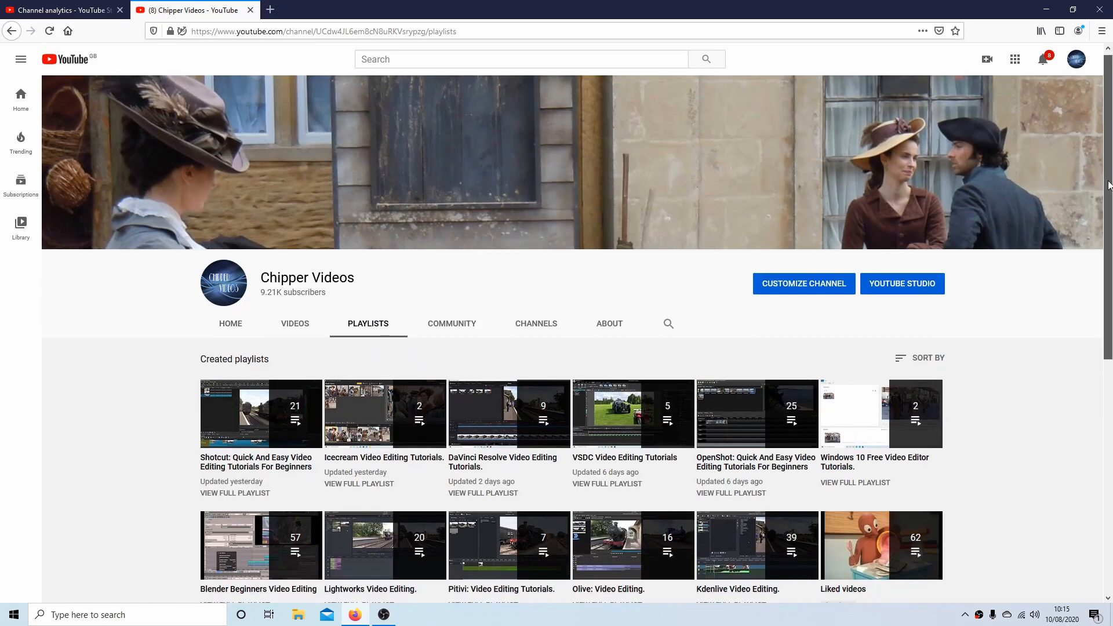
- Browse the View and Help menus, then display the Effects library list
scroll("down", 3)
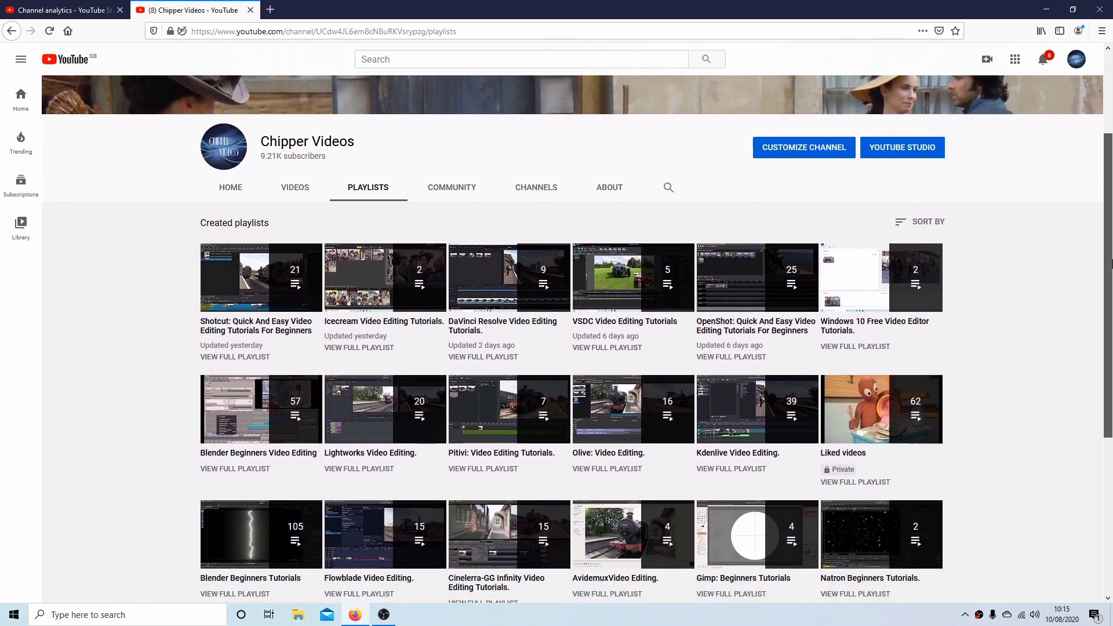
scroll("down", 3)
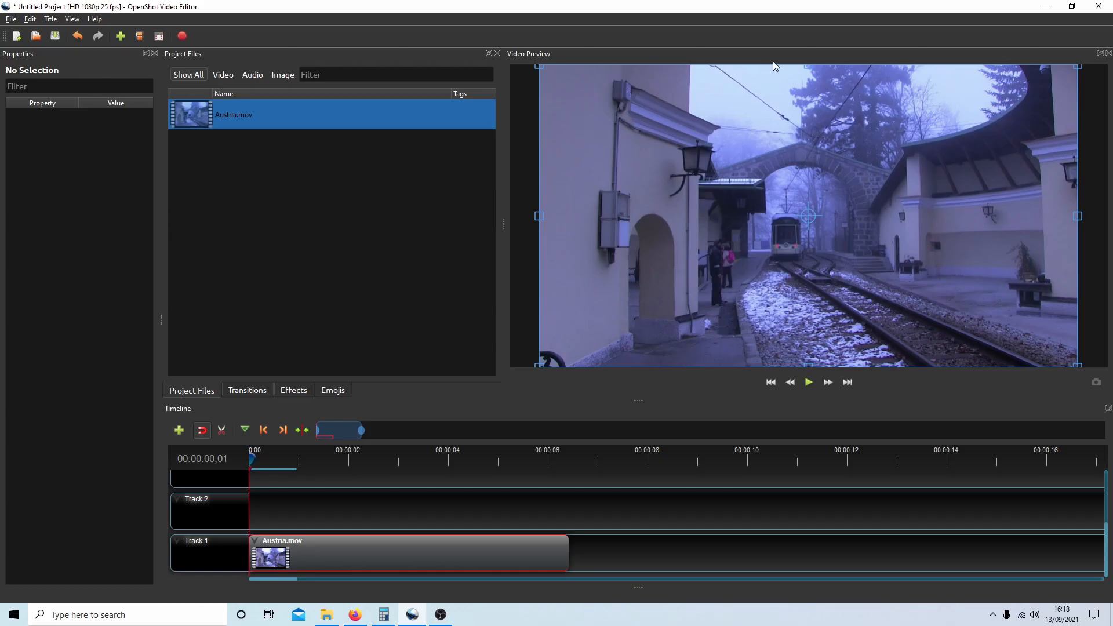
mouse_move(795, 58)
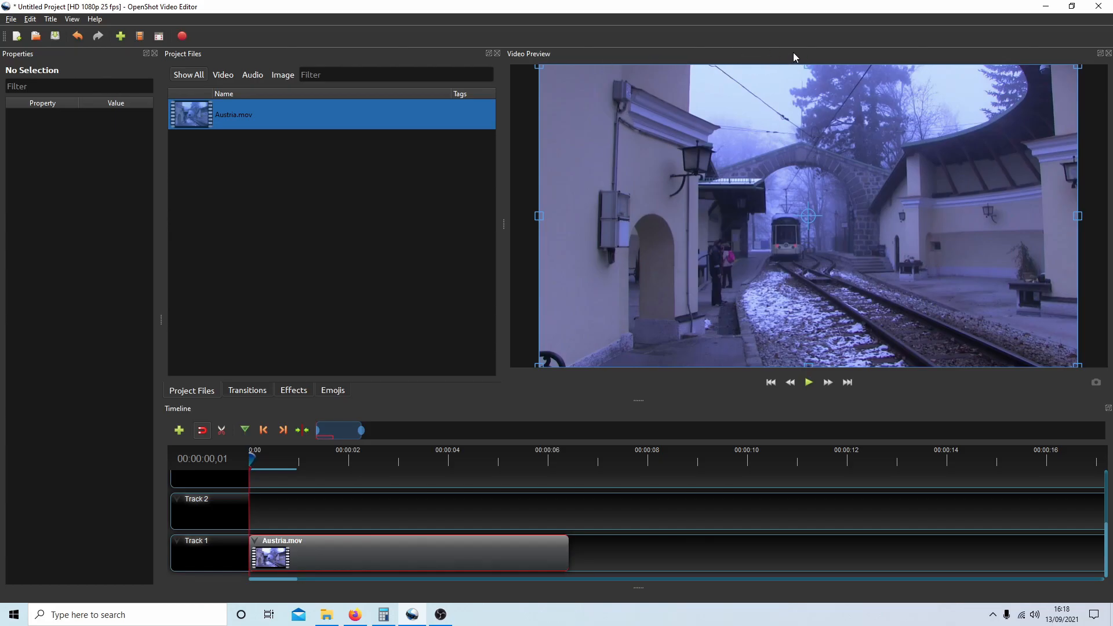
mouse_move(693, 45)
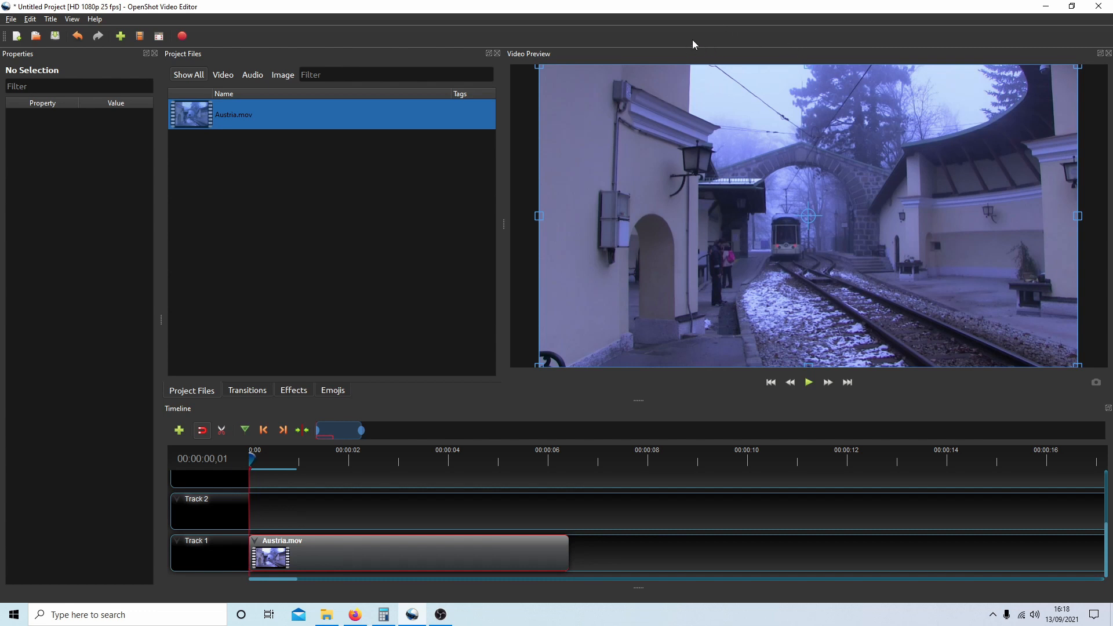
mouse_move(757, 55)
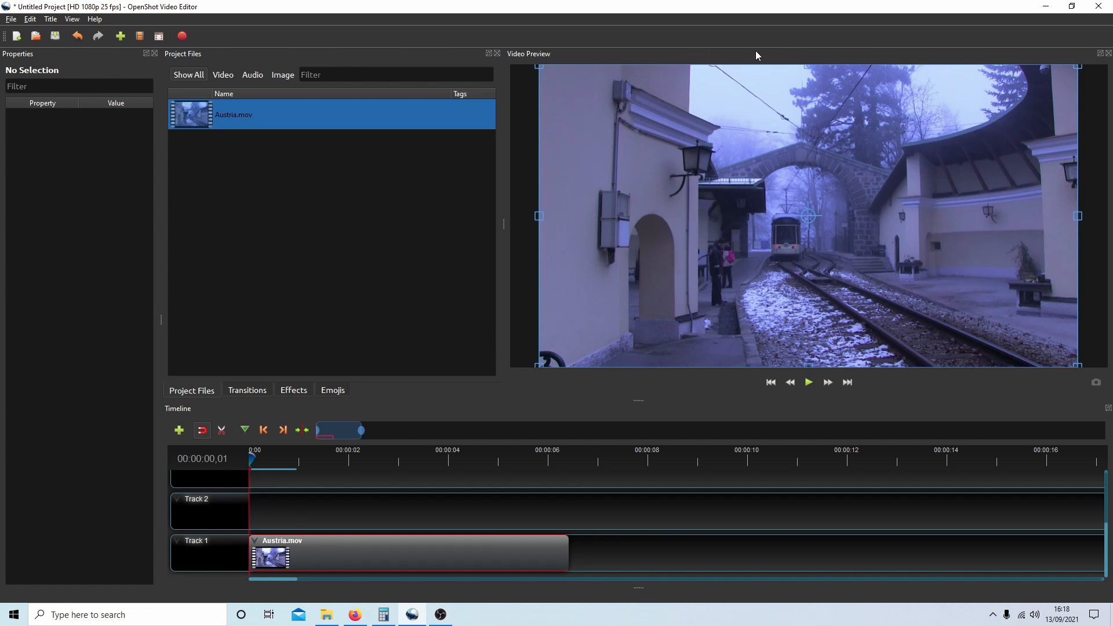
mouse_move(800, 60)
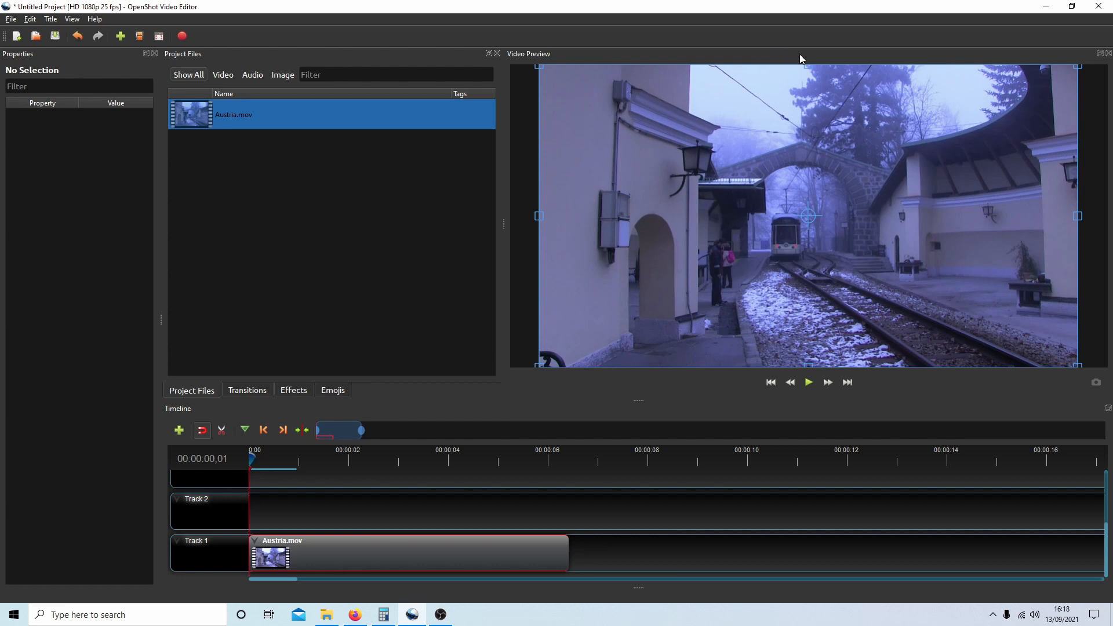
mouse_move(660, 40)
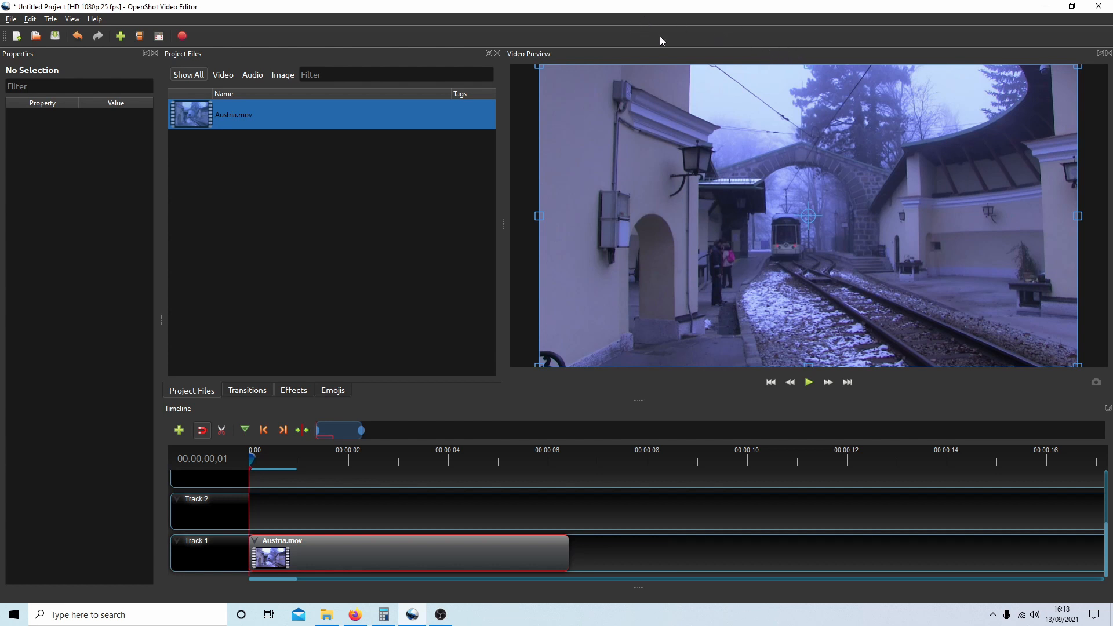
mouse_move(722, 40)
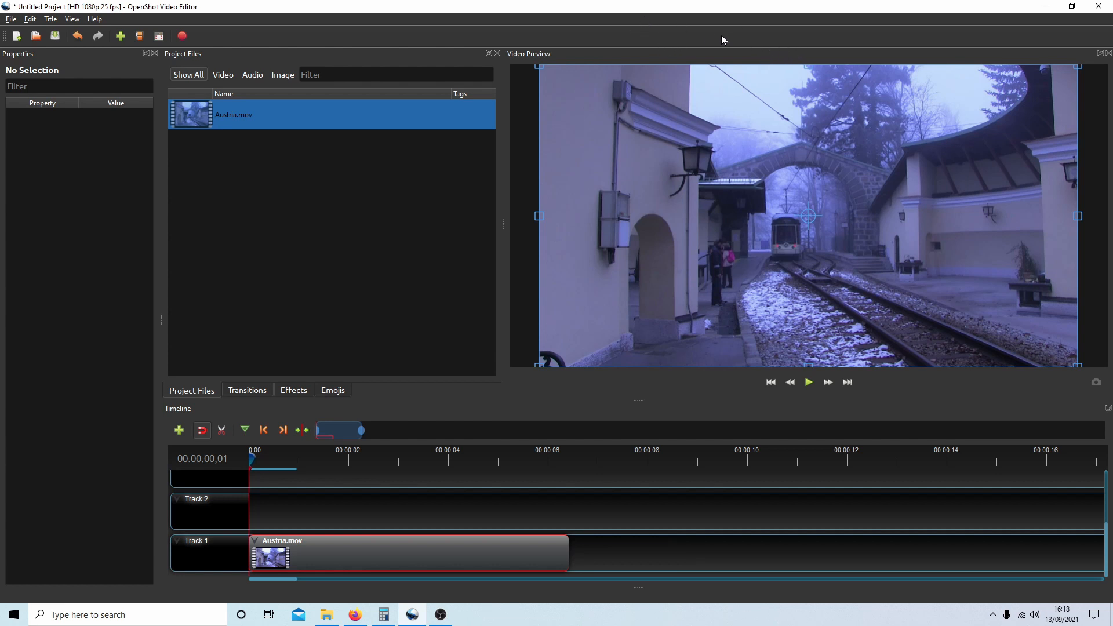
mouse_move(742, 57)
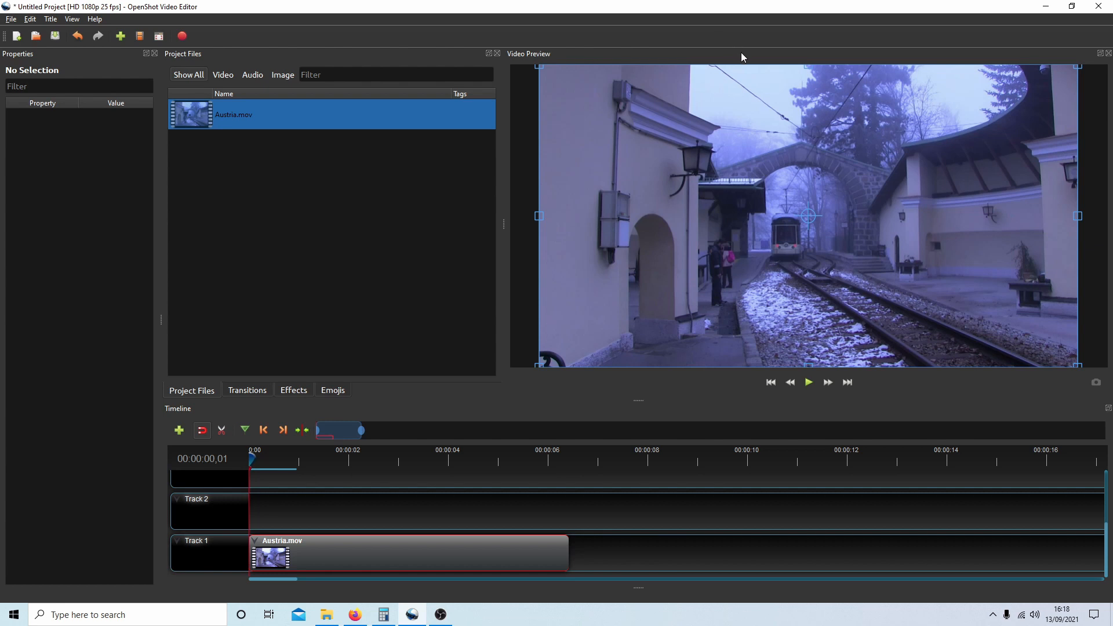
mouse_move(809, 193)
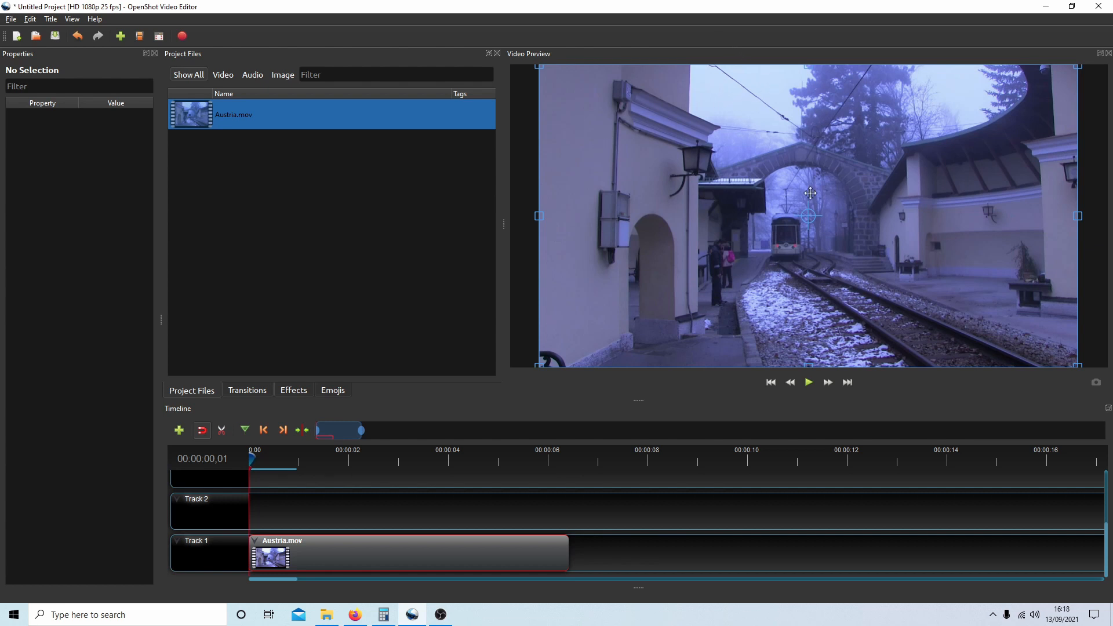
mouse_move(810, 167)
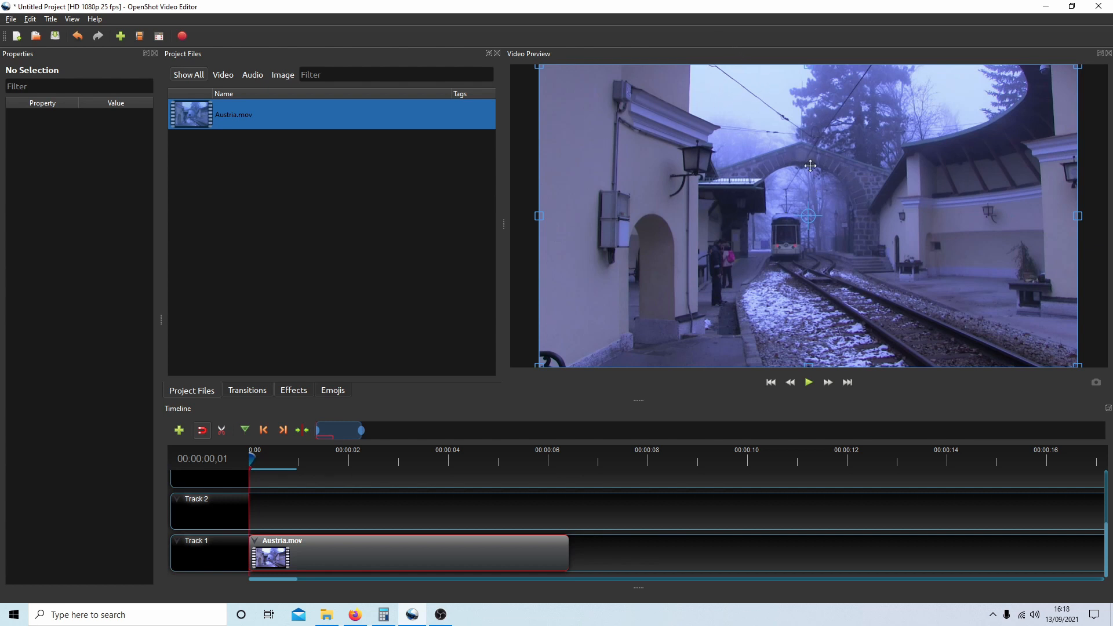
mouse_move(854, 140)
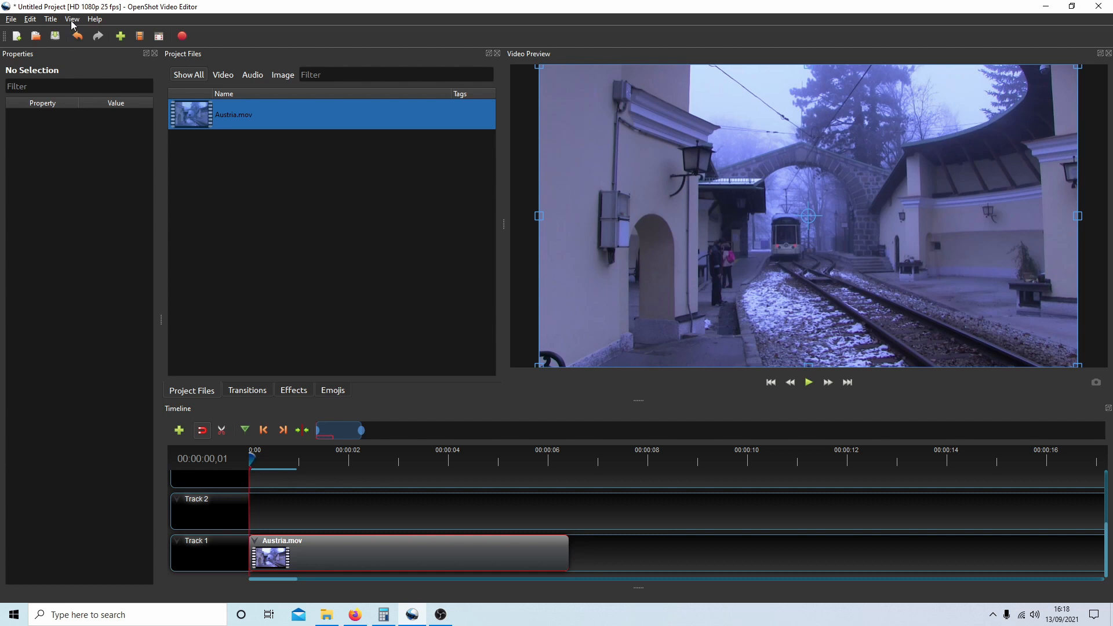
left_click(72, 19)
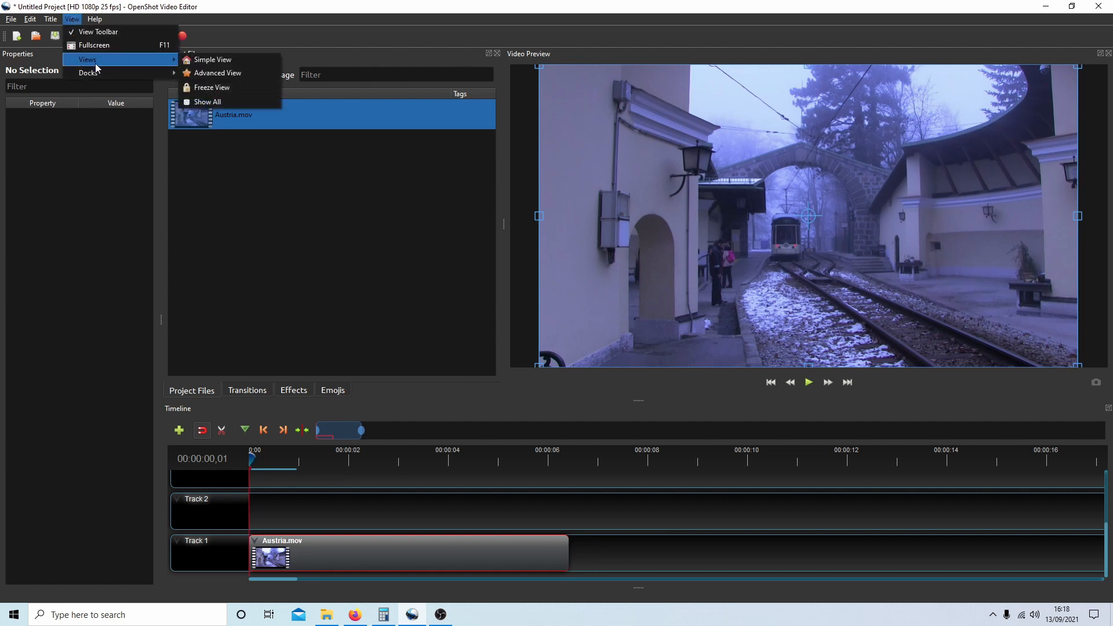
left_click(94, 19)
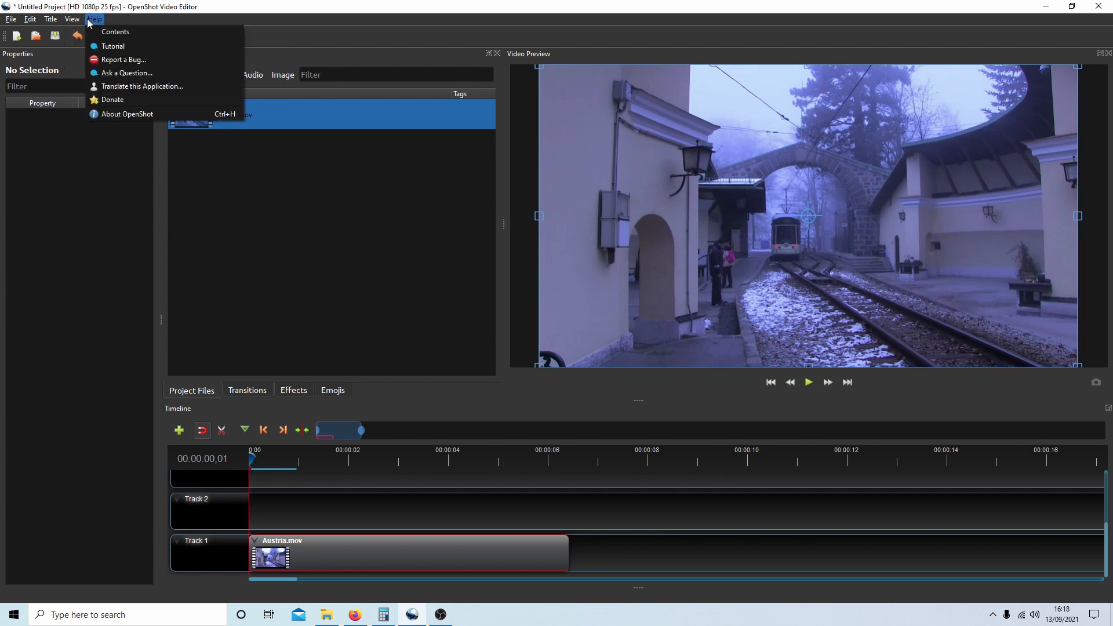
left_click(72, 19)
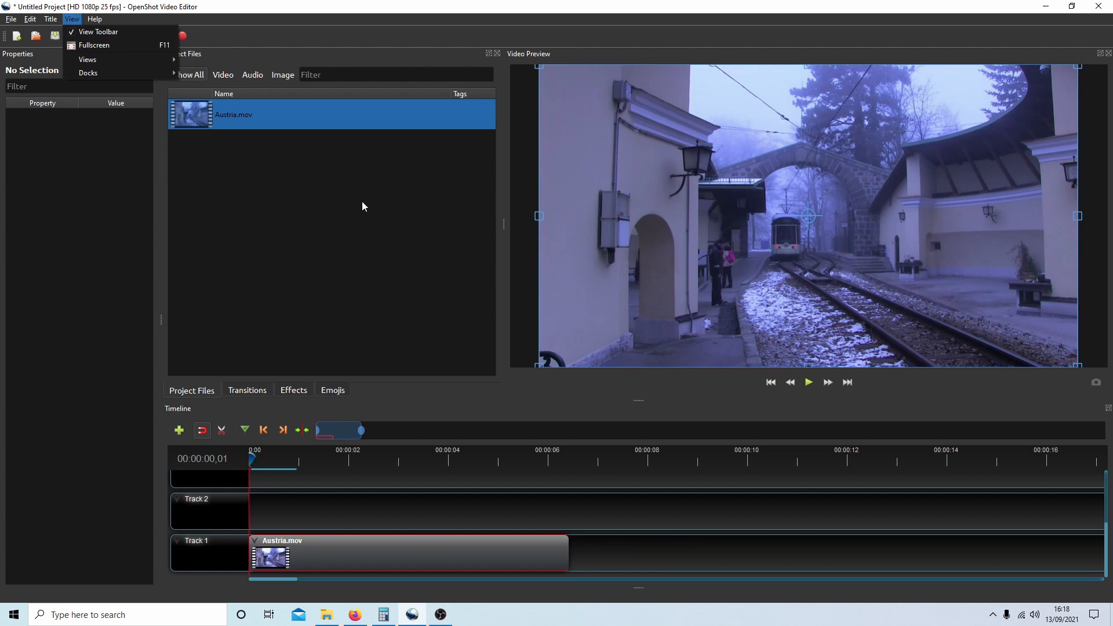
left_click(71, 19)
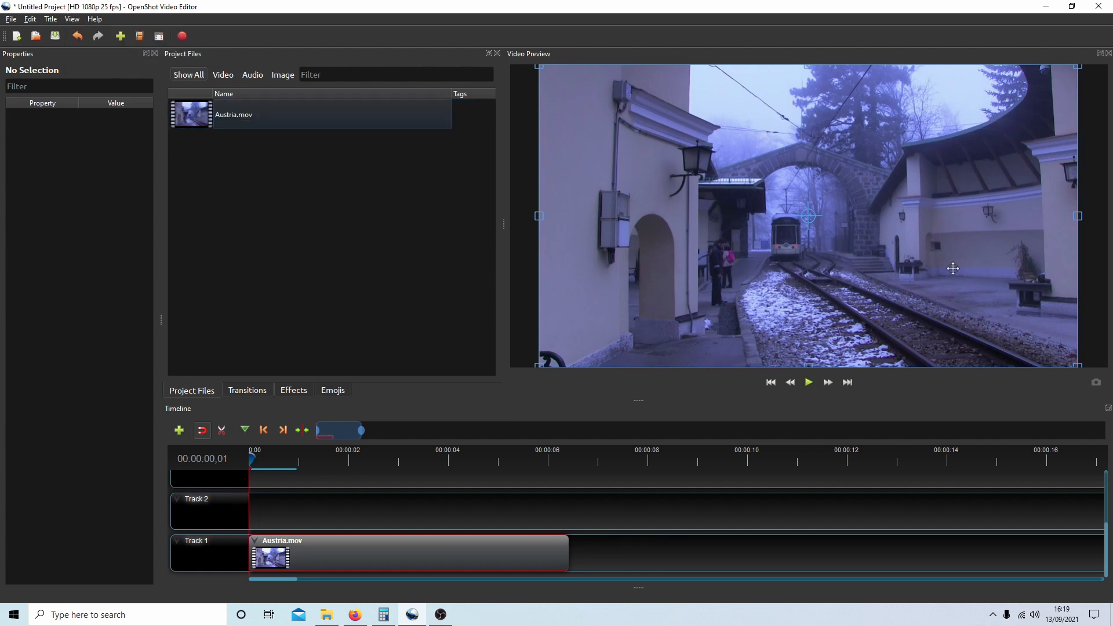
mouse_move(910, 162)
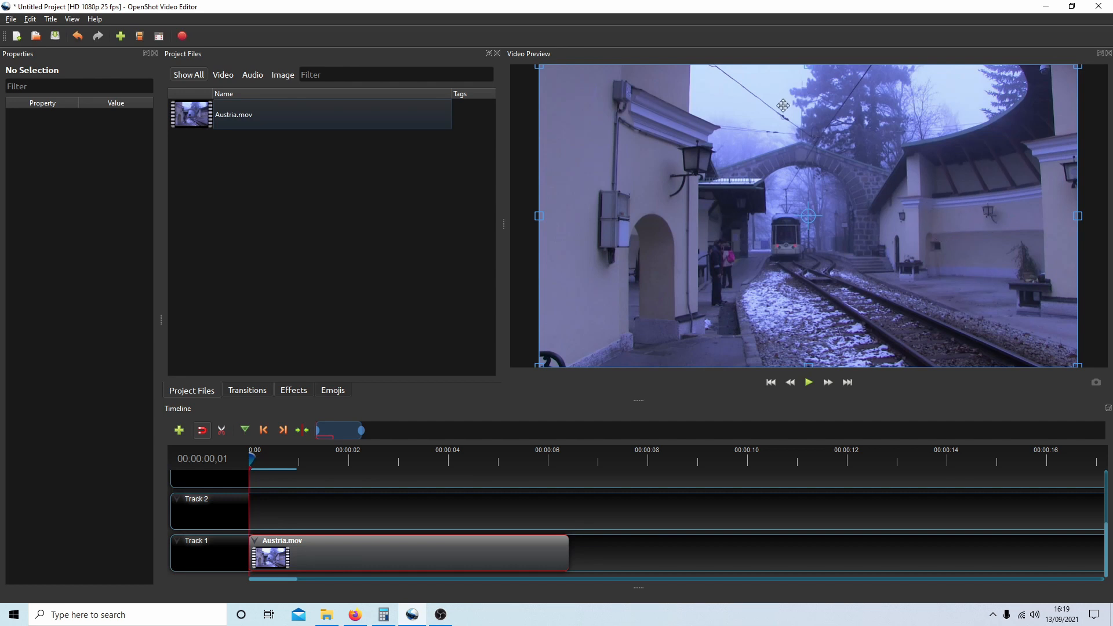
mouse_move(775, 140)
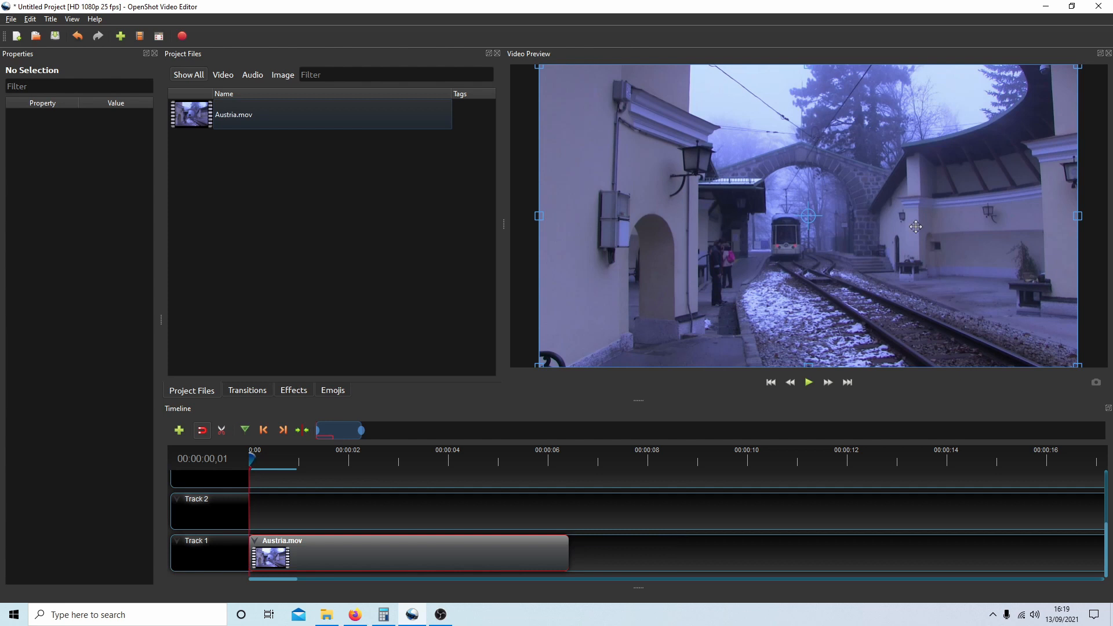
mouse_move(816, 116)
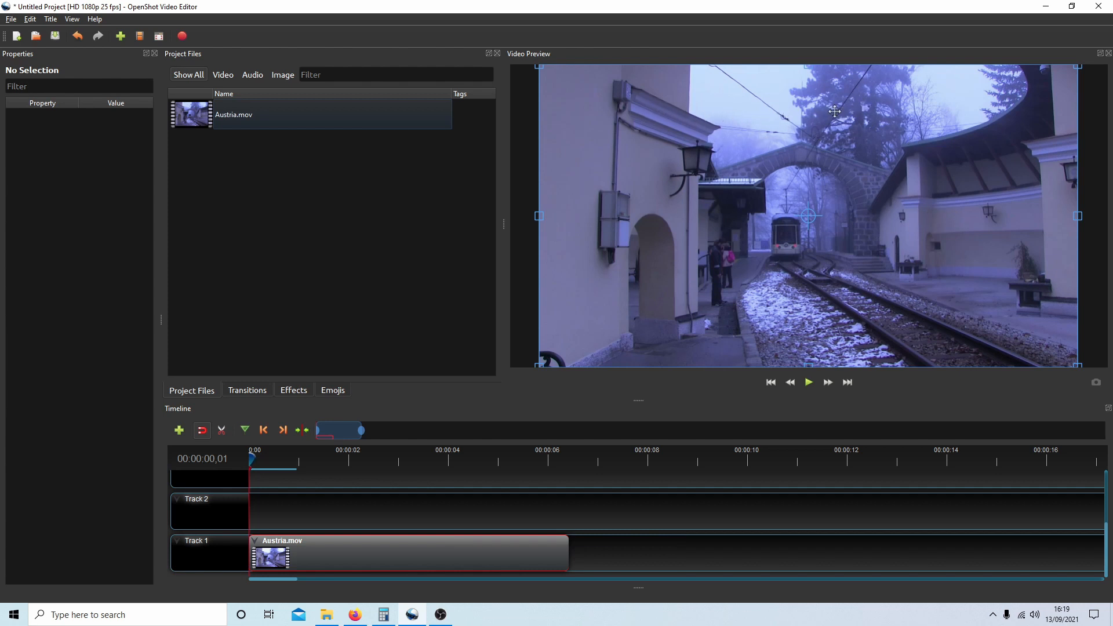
mouse_move(932, 220)
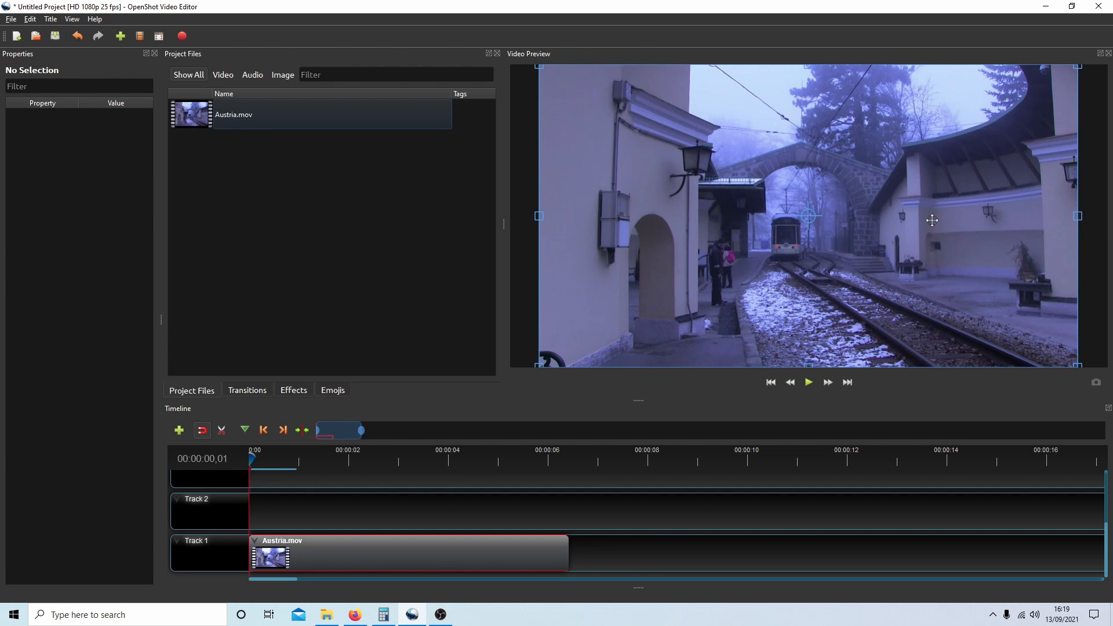
mouse_move(772, 180)
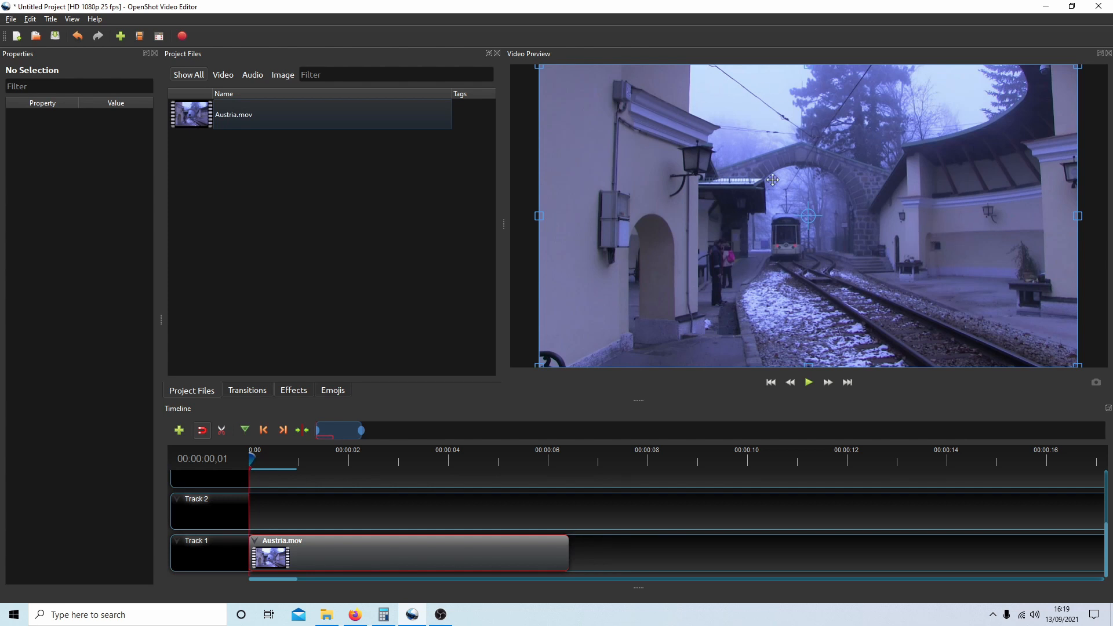
mouse_move(475, 395)
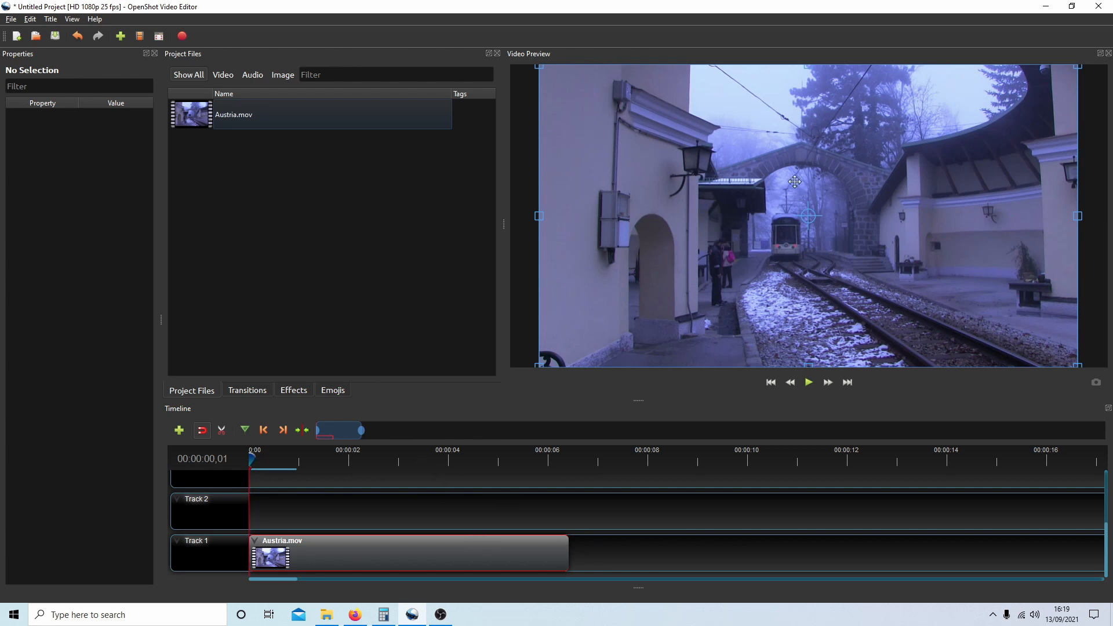
mouse_move(781, 261)
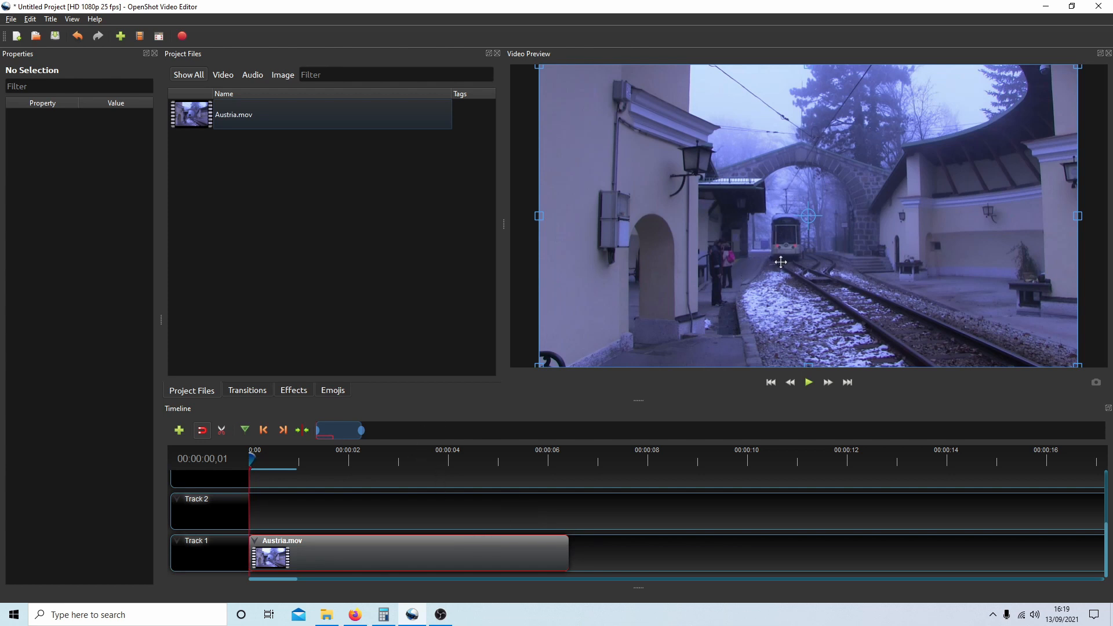
mouse_move(838, 275)
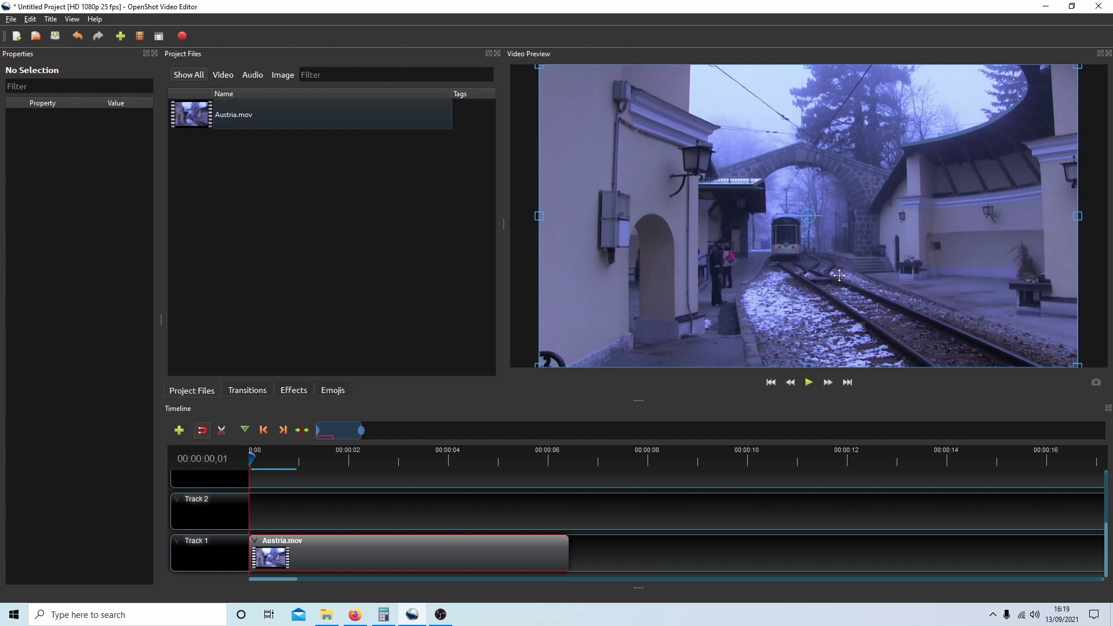
mouse_move(803, 247)
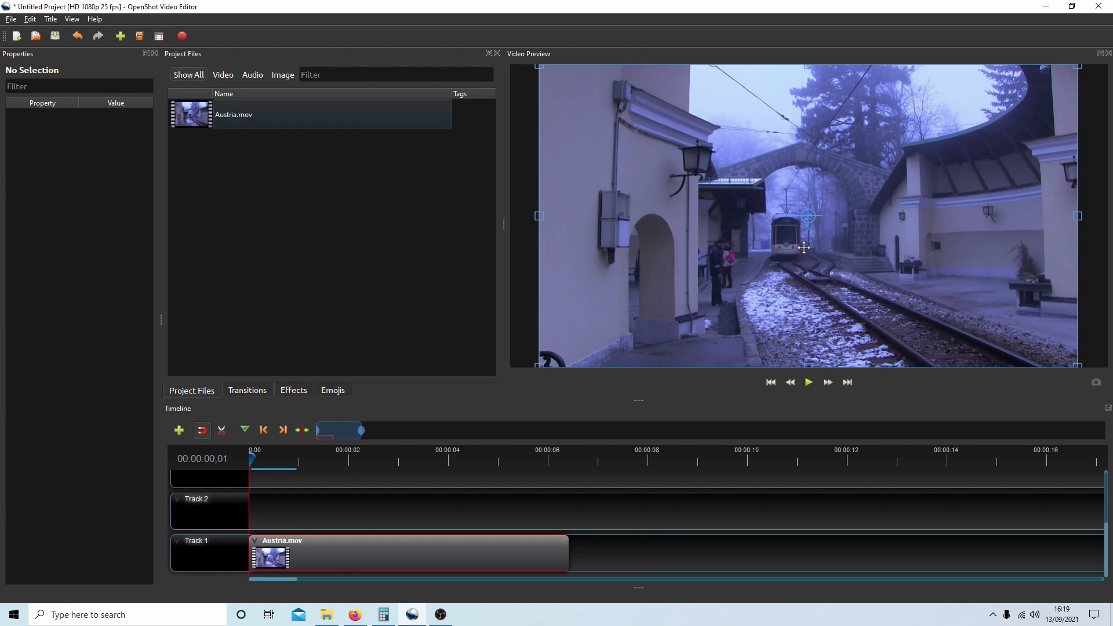
mouse_move(835, 296)
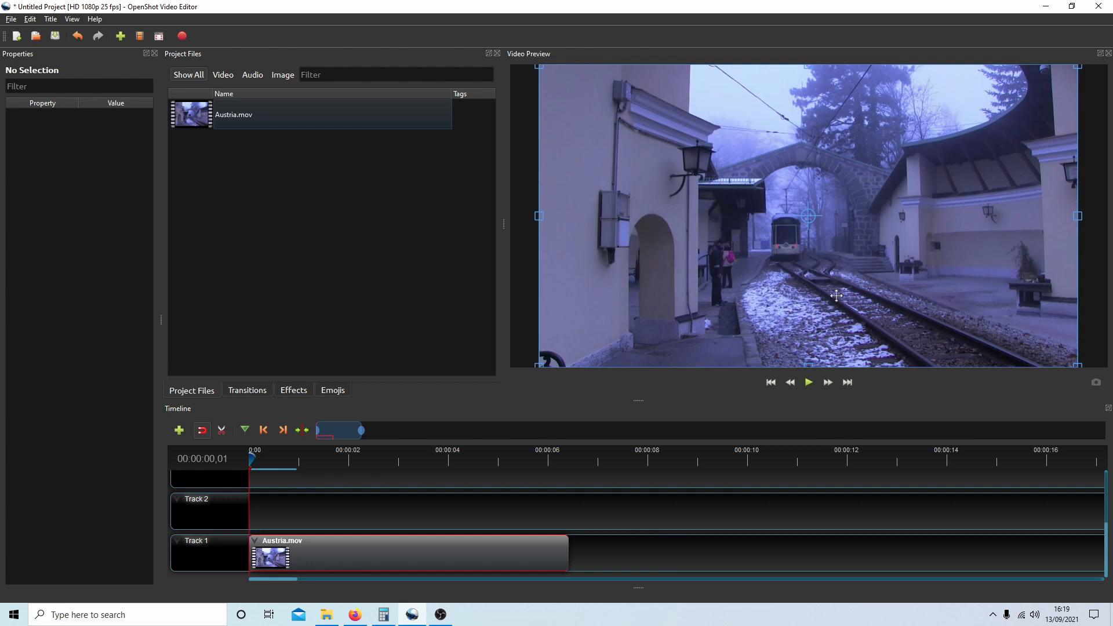
mouse_move(712, 178)
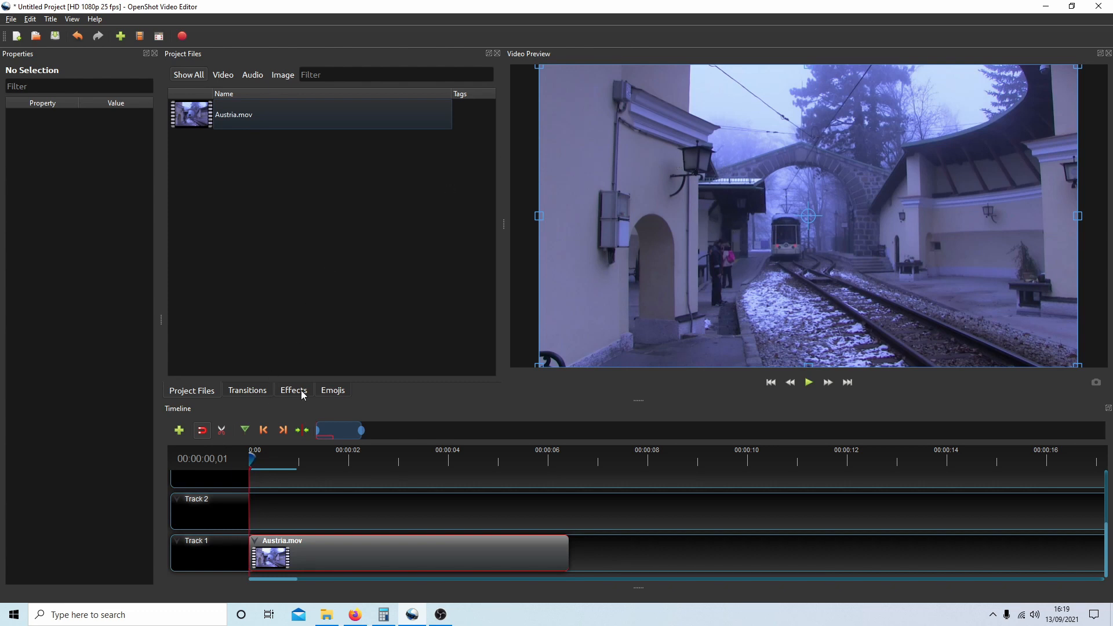
left_click(293, 389)
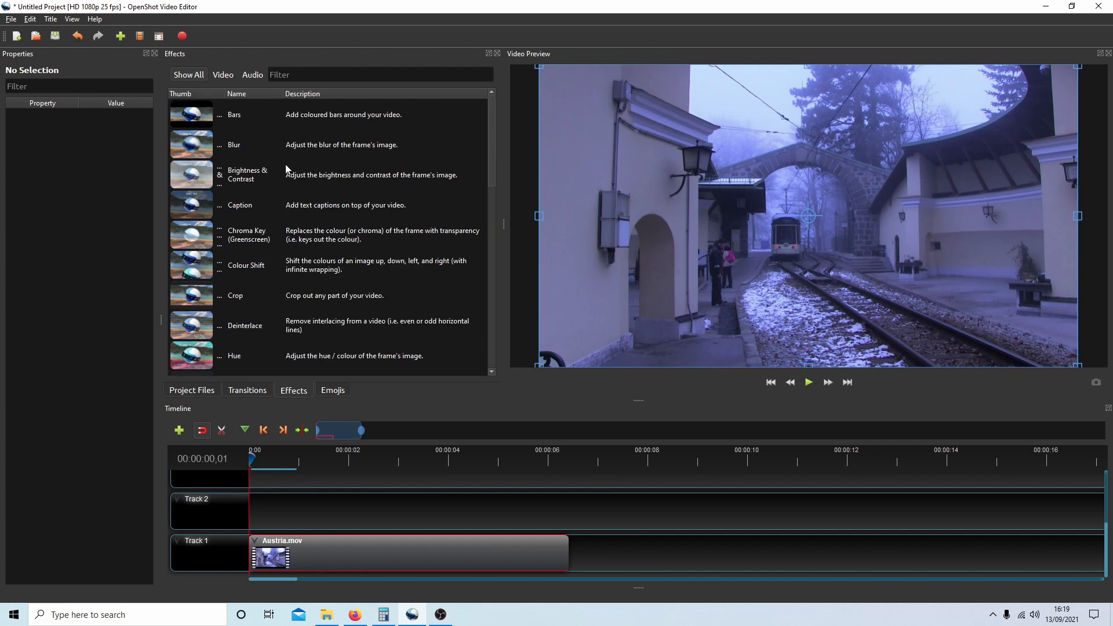
mouse_move(301, 141)
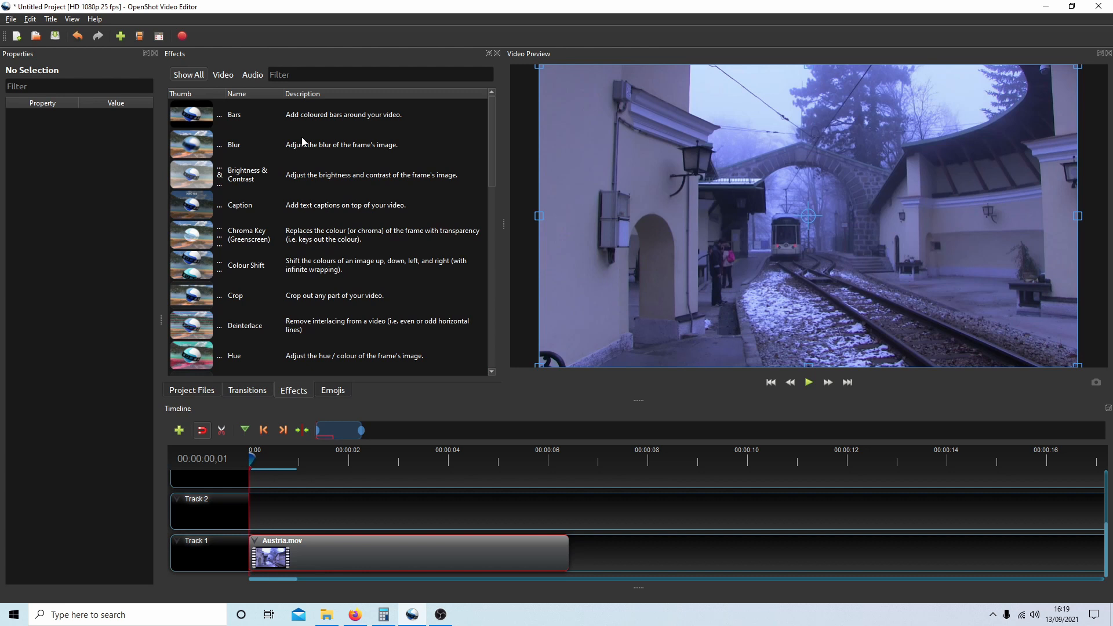
mouse_move(358, 183)
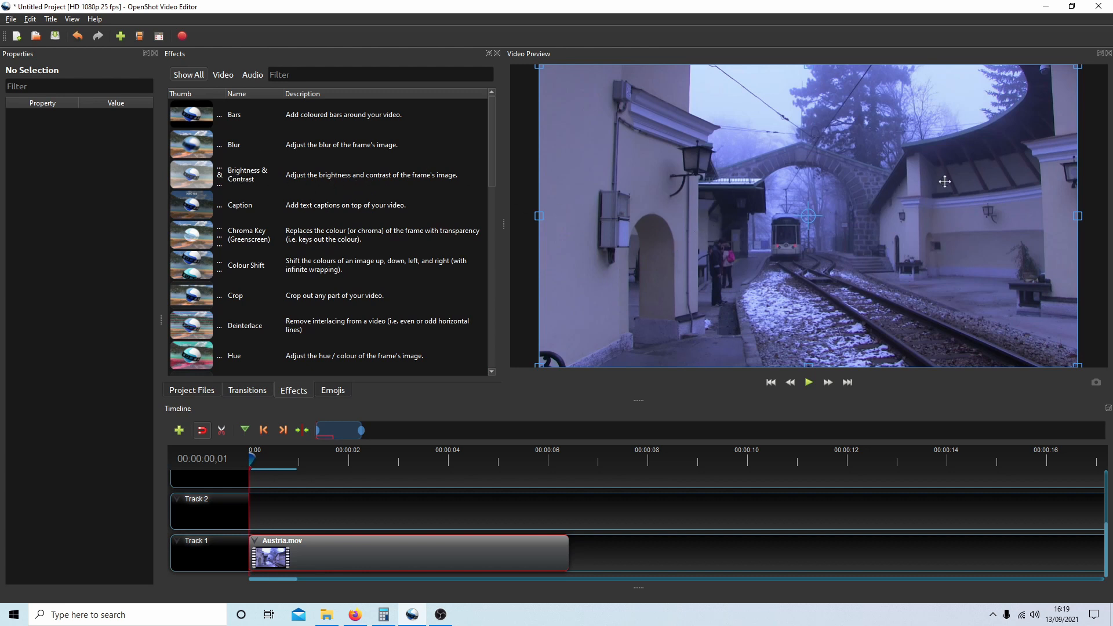
mouse_move(761, 223)
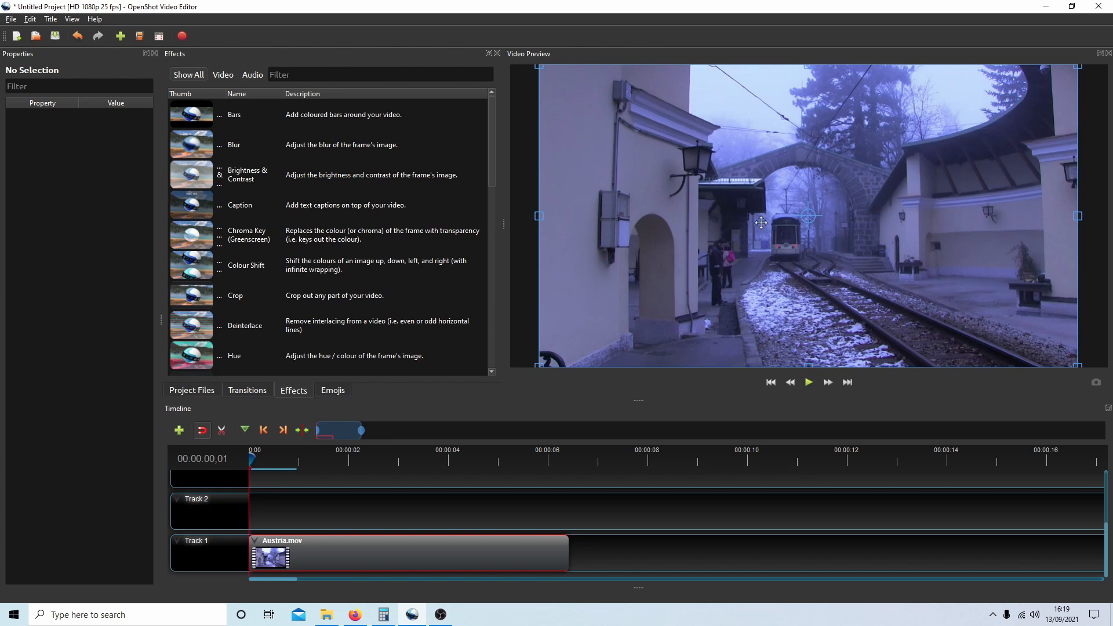
mouse_move(447, 181)
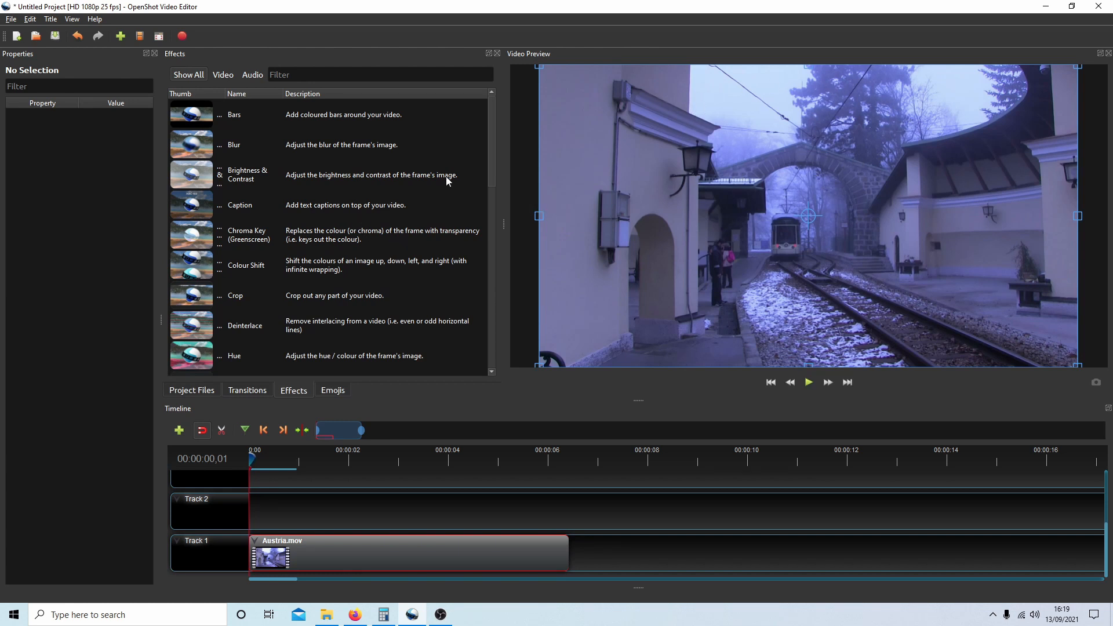
mouse_move(226, 182)
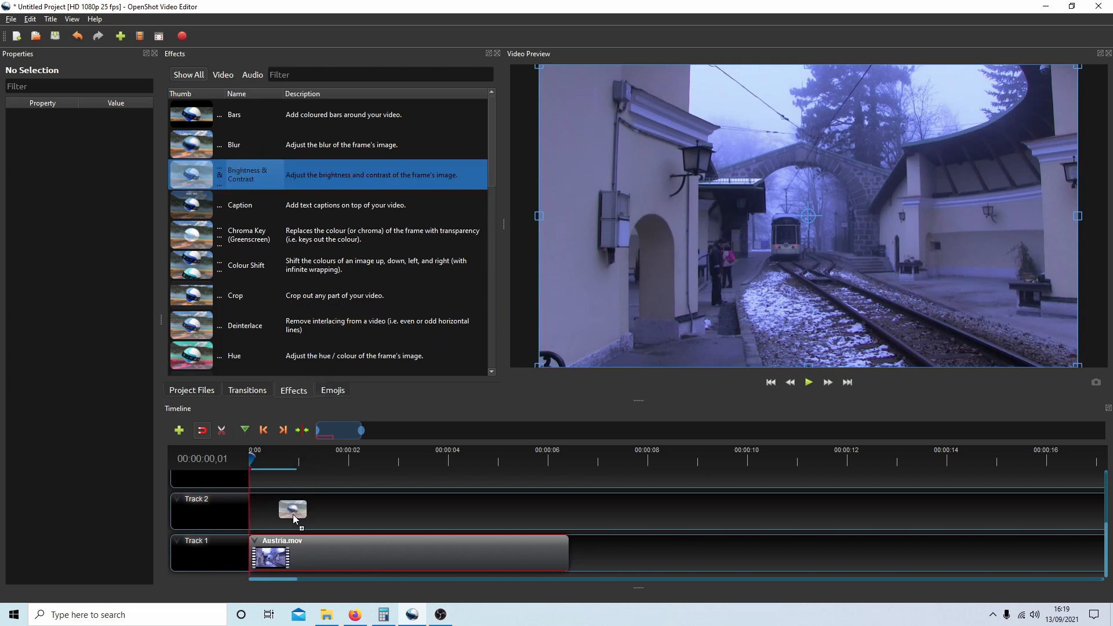
- Drop Brightness & Contrast onto Austria.mov on Track 1 and set contrast to 40.16
left_click_drag(292, 509, 277, 553)
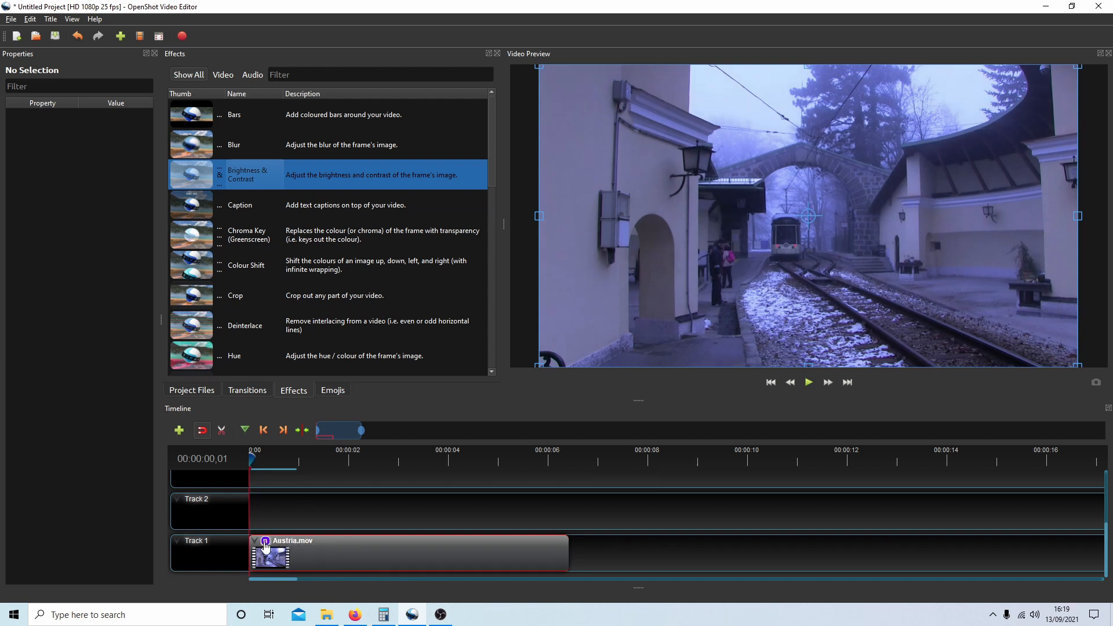
left_click(265, 543)
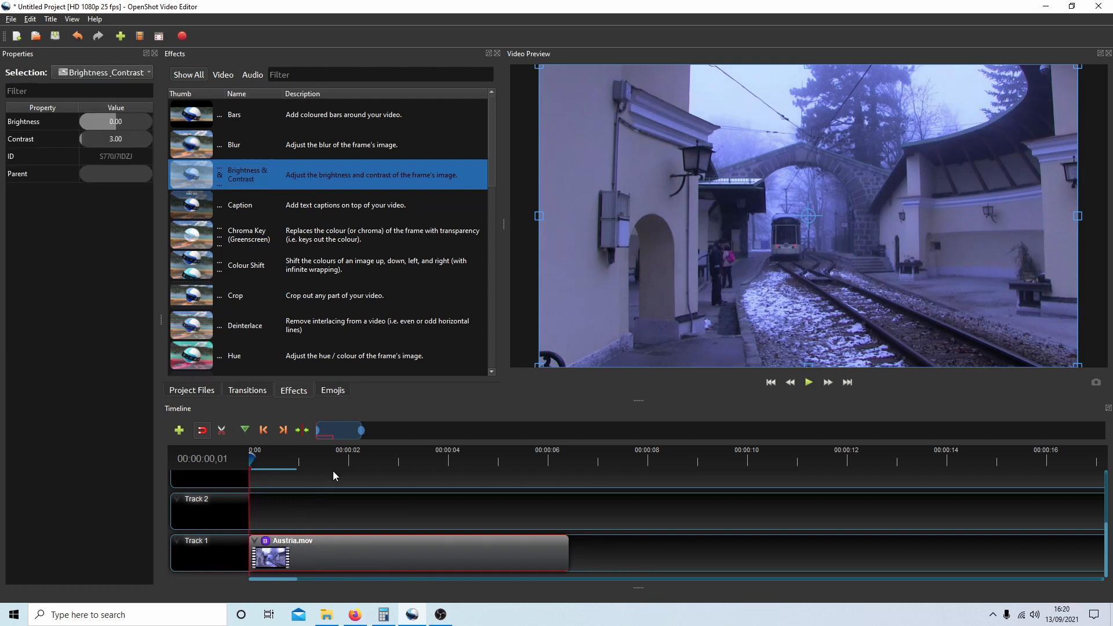
mouse_move(84, 149)
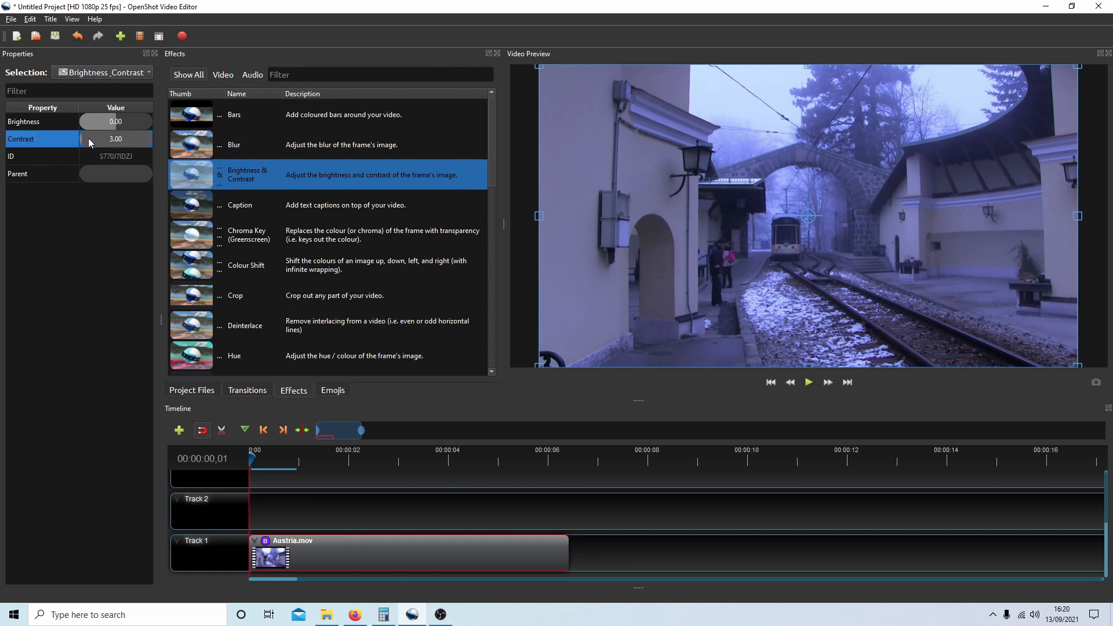
left_click_drag(82, 138, 96, 138)
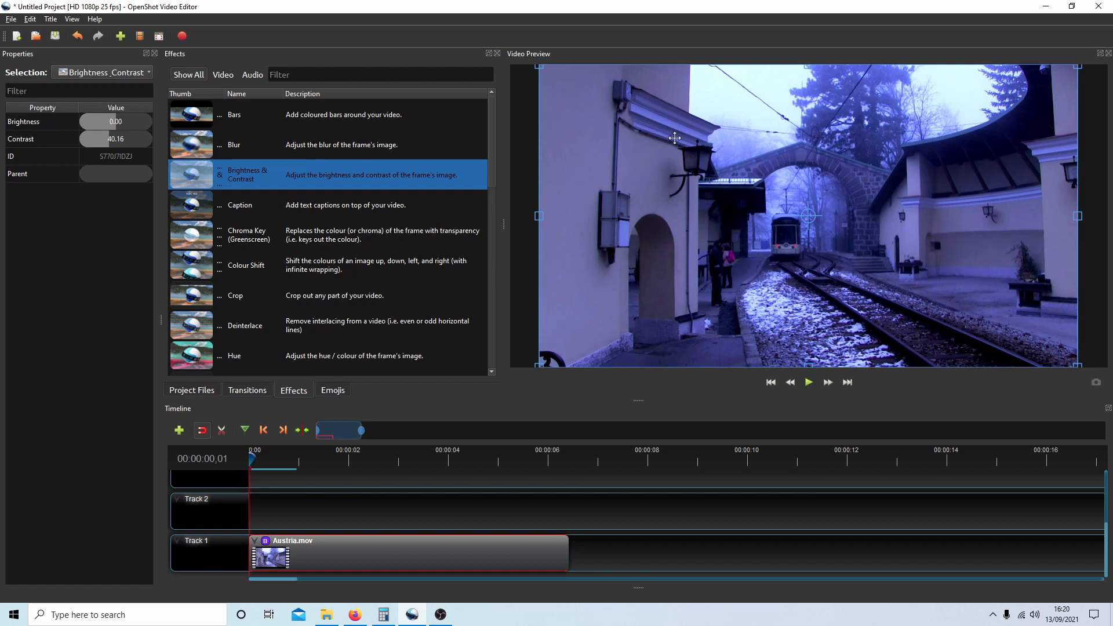
mouse_move(796, 200)
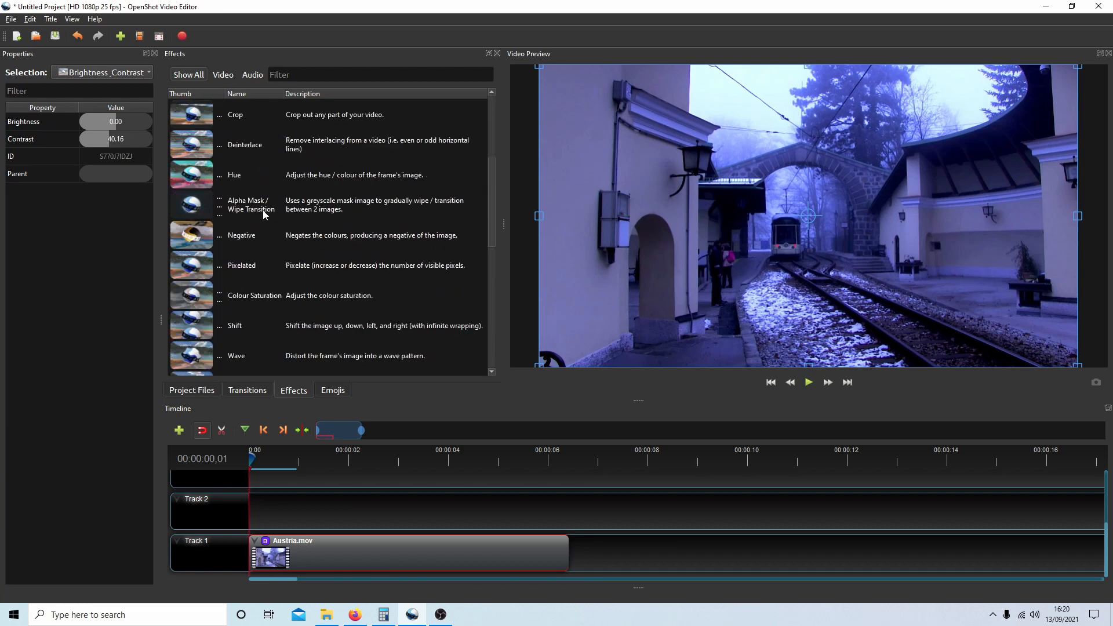
scroll("down", 3)
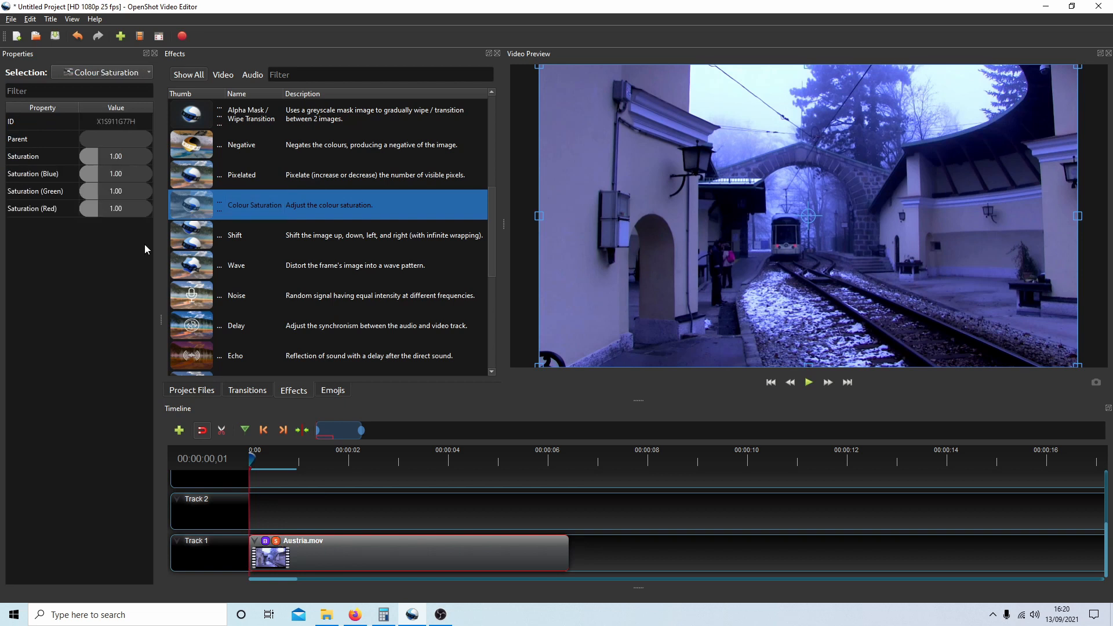
mouse_move(22, 173)
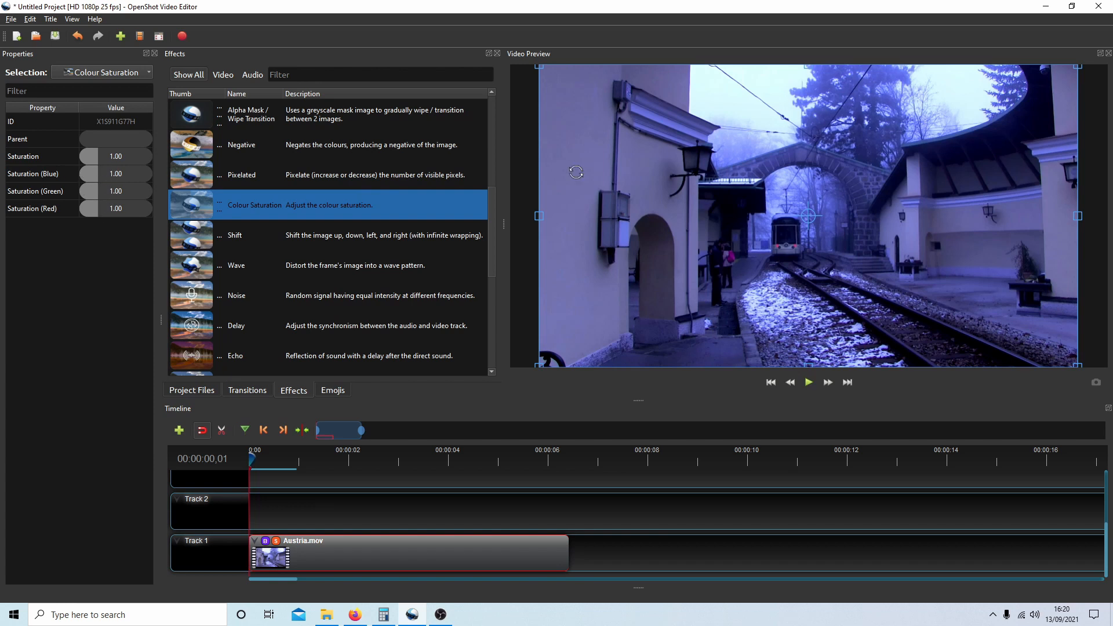
mouse_move(758, 183)
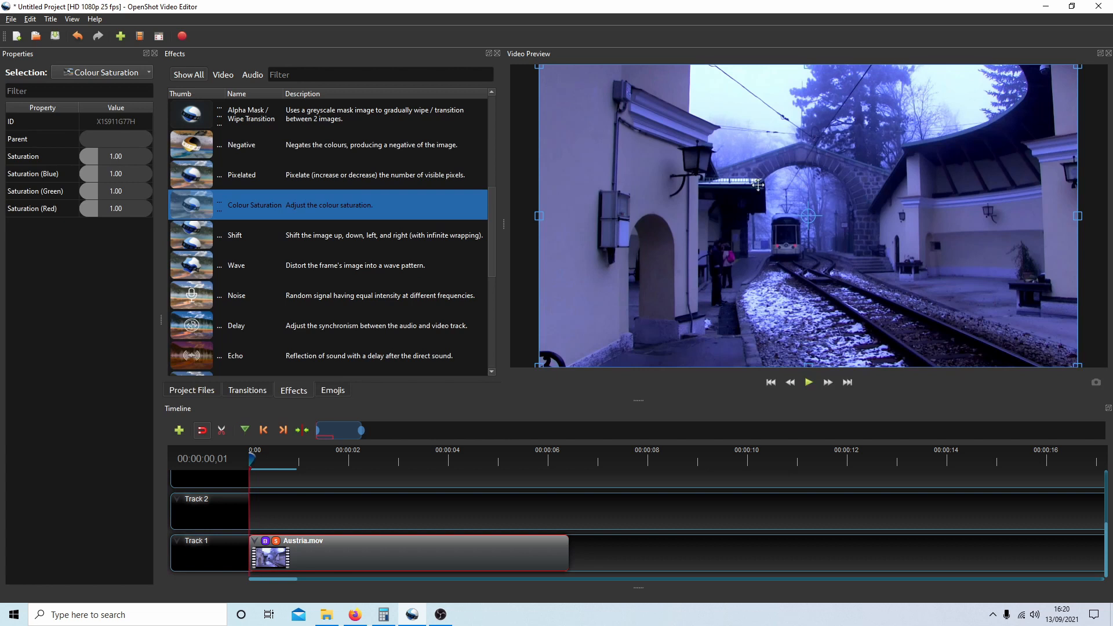
mouse_move(724, 358)
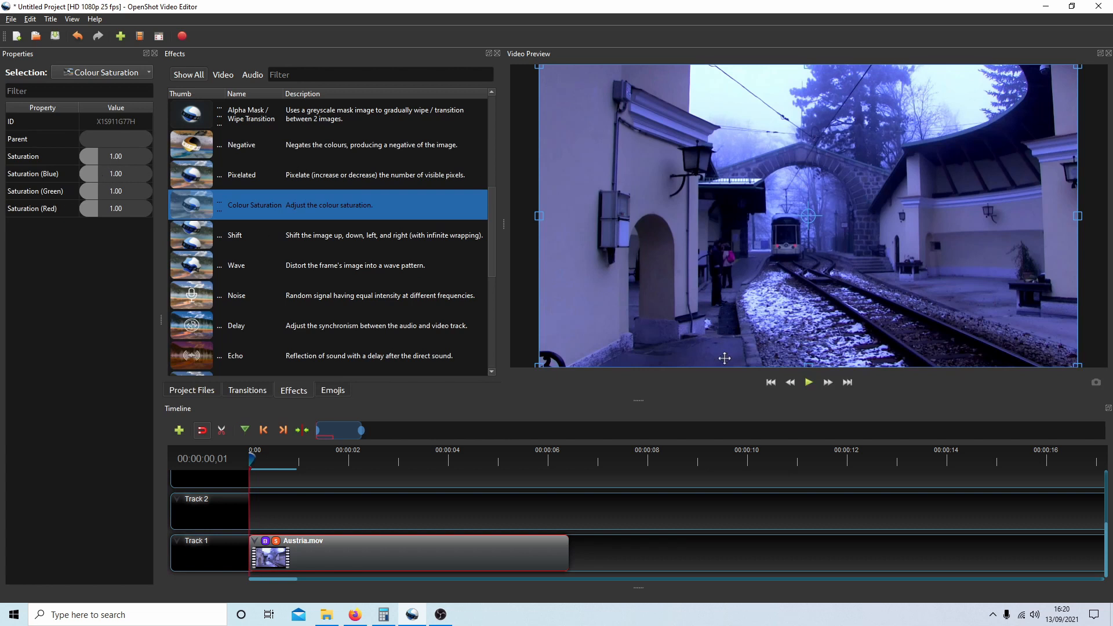
mouse_move(38, 184)
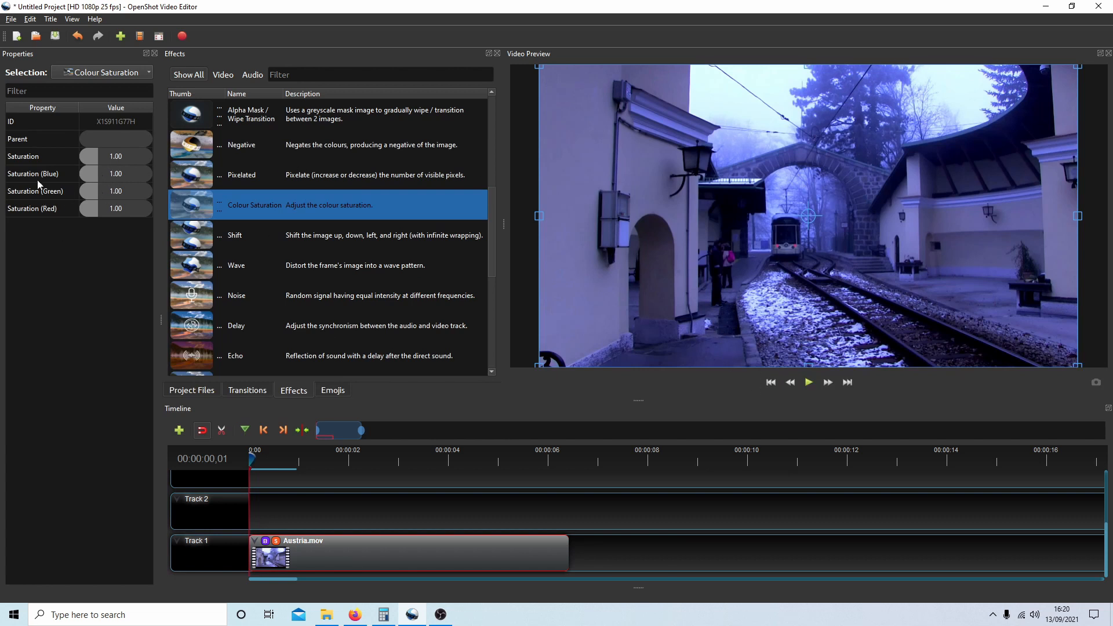
mouse_move(110, 200)
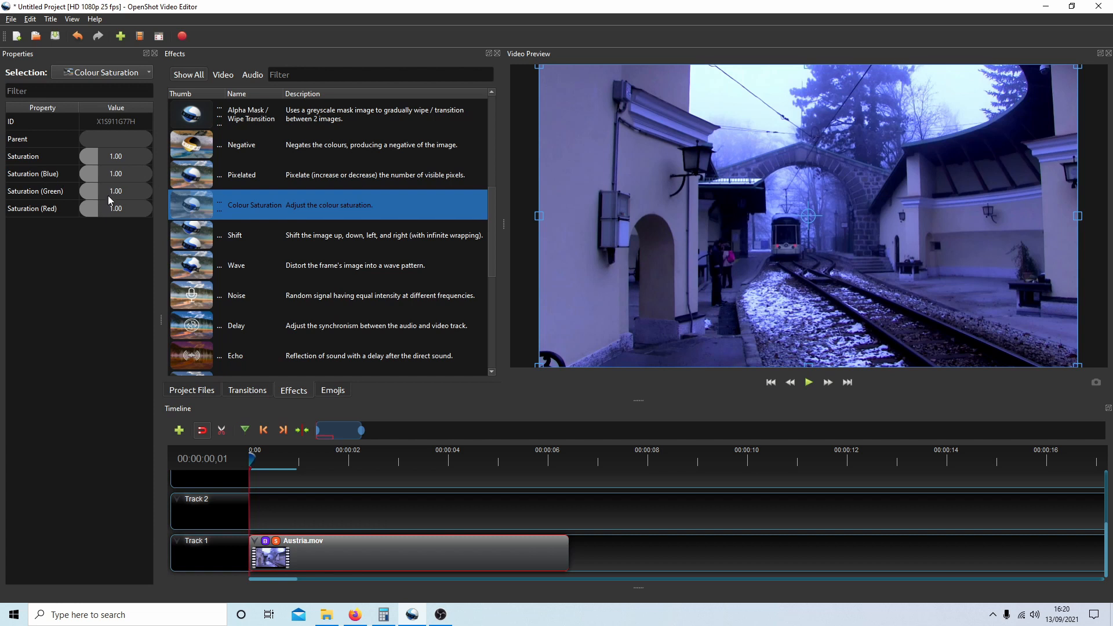
mouse_move(102, 176)
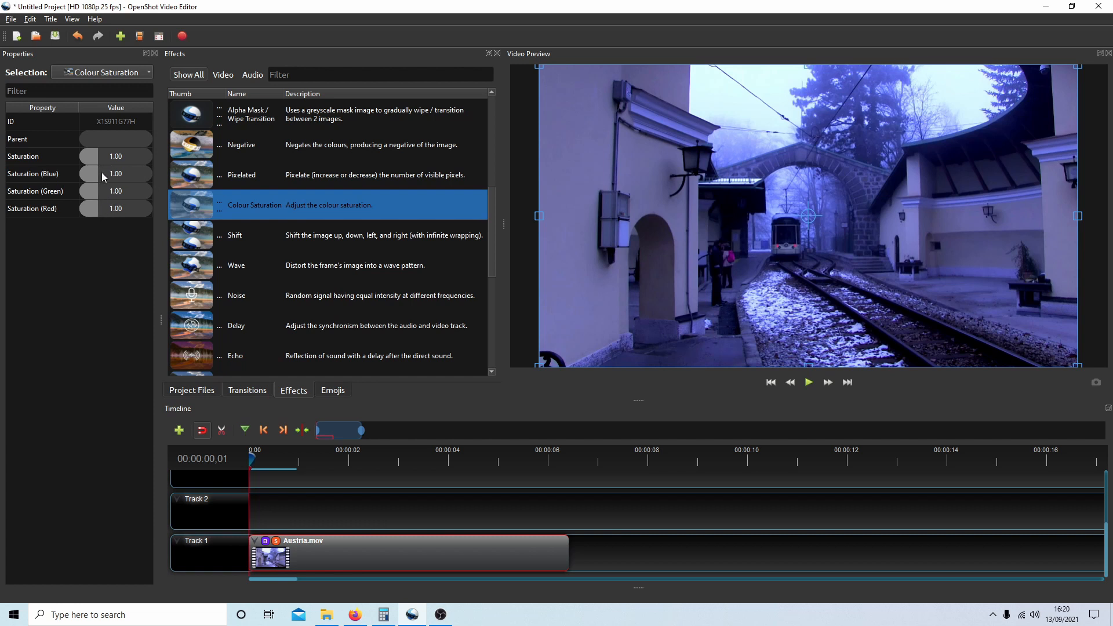
mouse_move(42, 190)
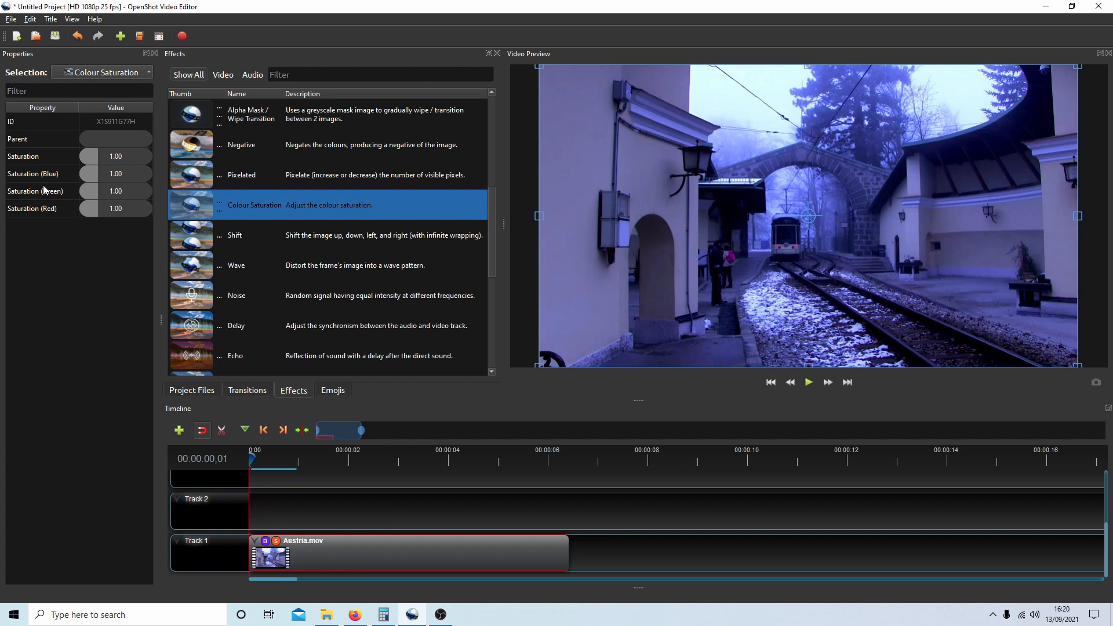
mouse_move(440, 139)
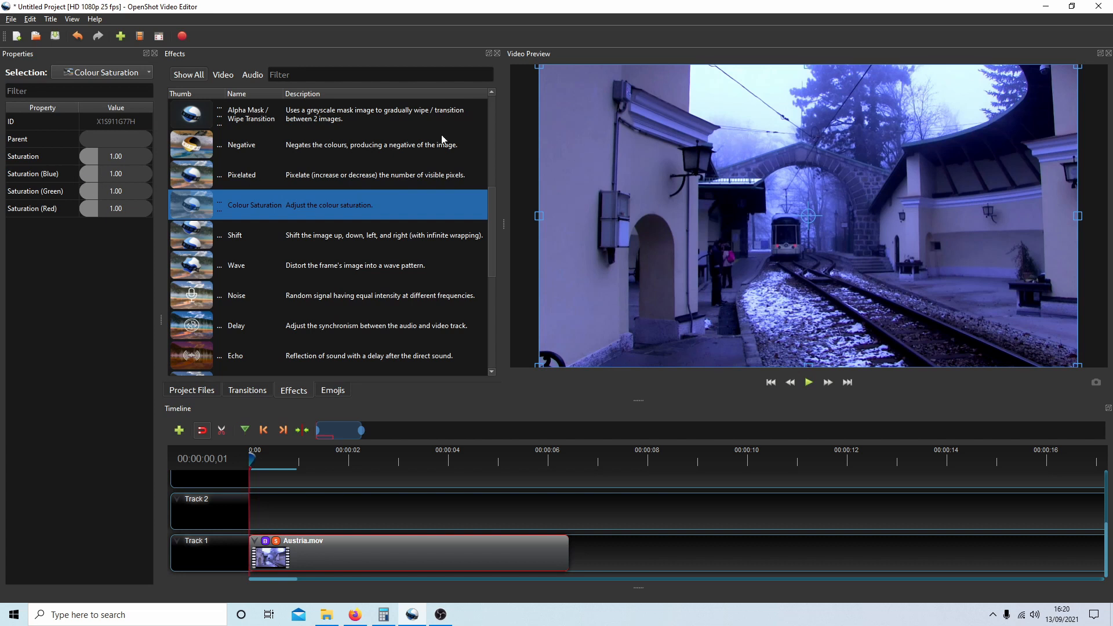
mouse_move(98, 176)
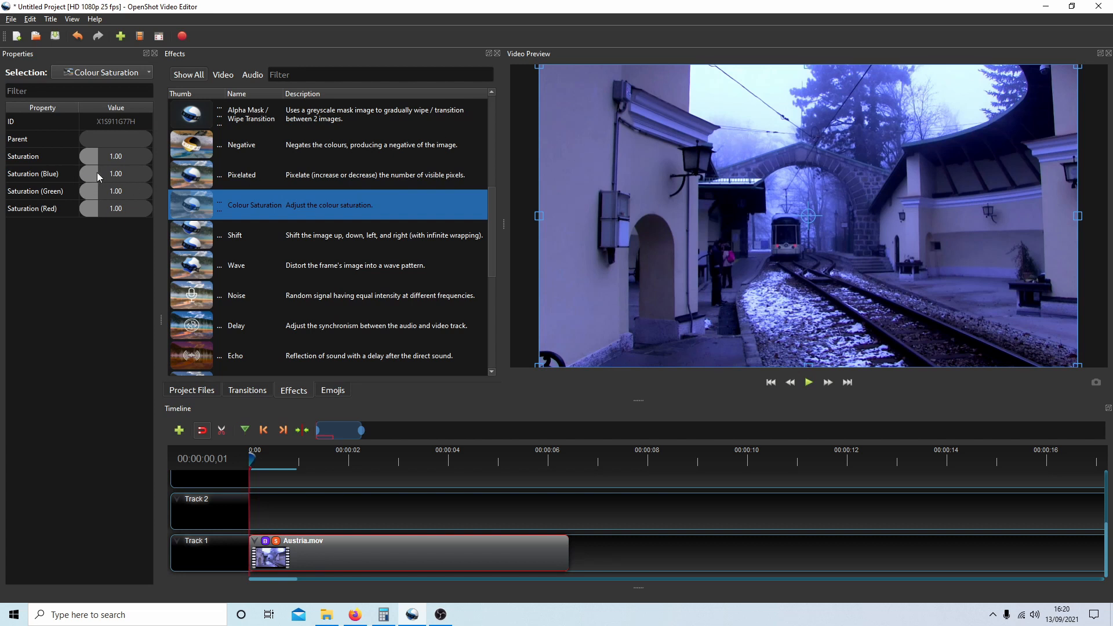
- Fine-tune the Colour Saturation effect's Saturation (Blue) slider until it reads 0.54
left_click(42, 173)
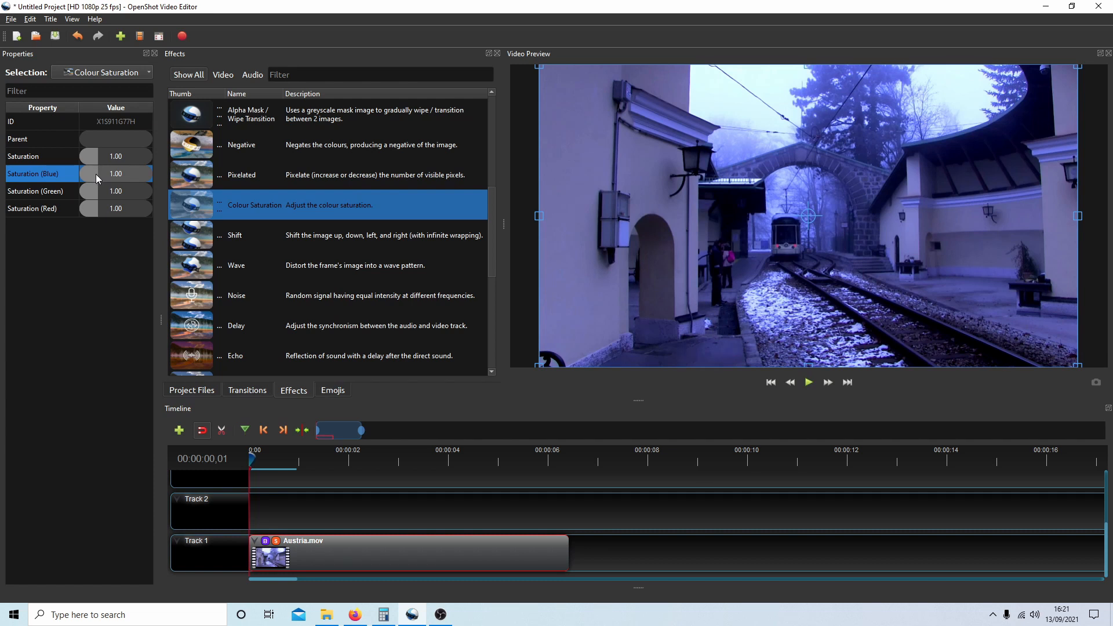
left_click_drag(90, 173, 96, 173)
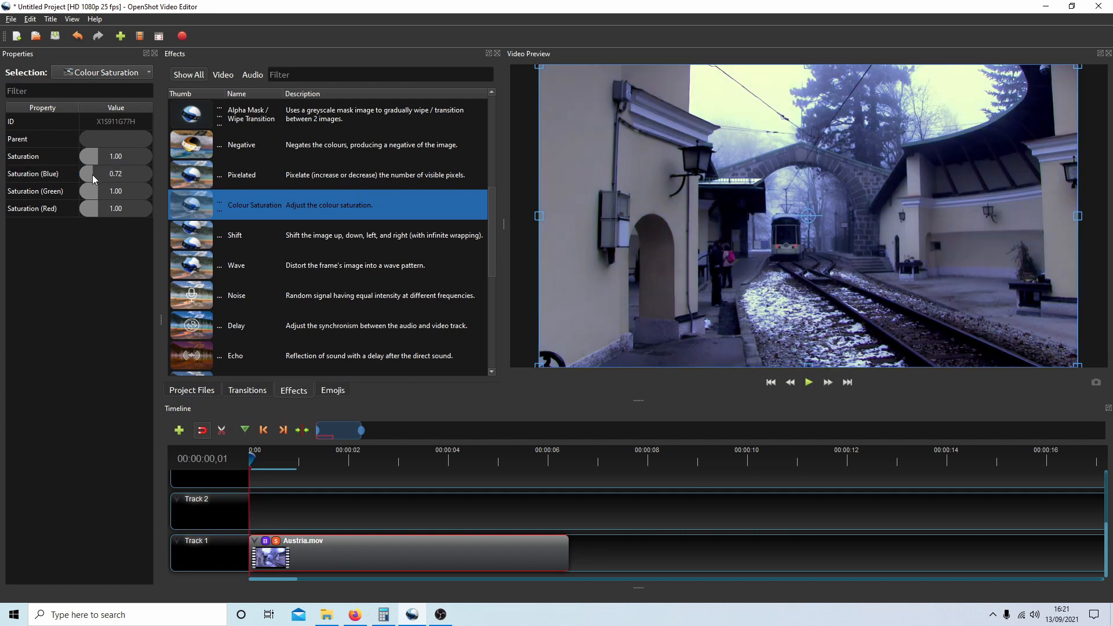
left_click_drag(89, 174, 87, 174)
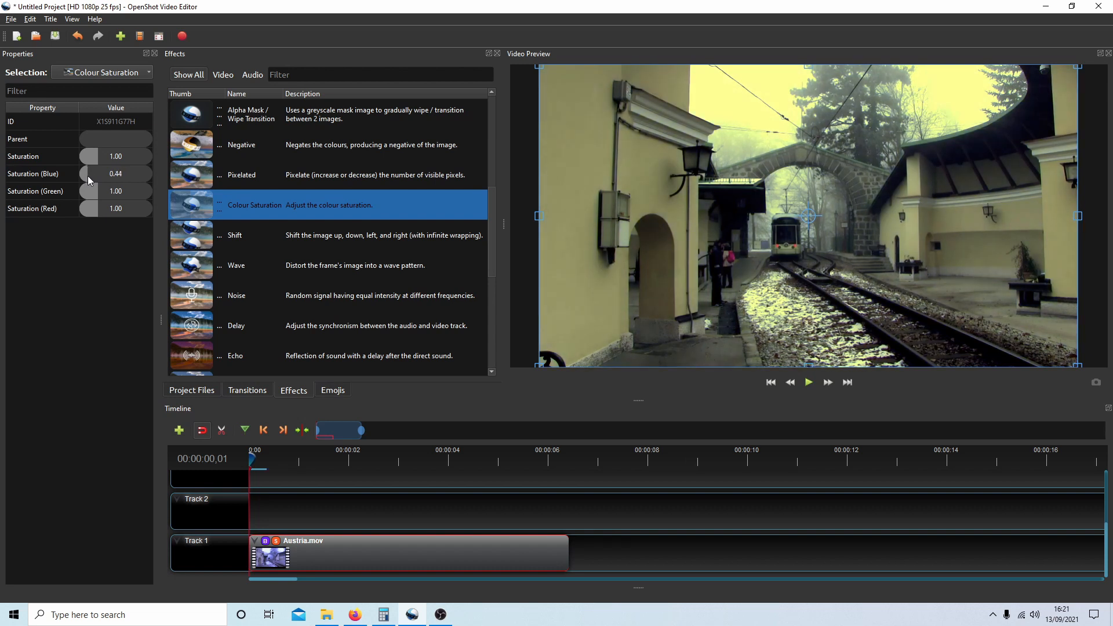
left_click_drag(88, 173, 99, 174)
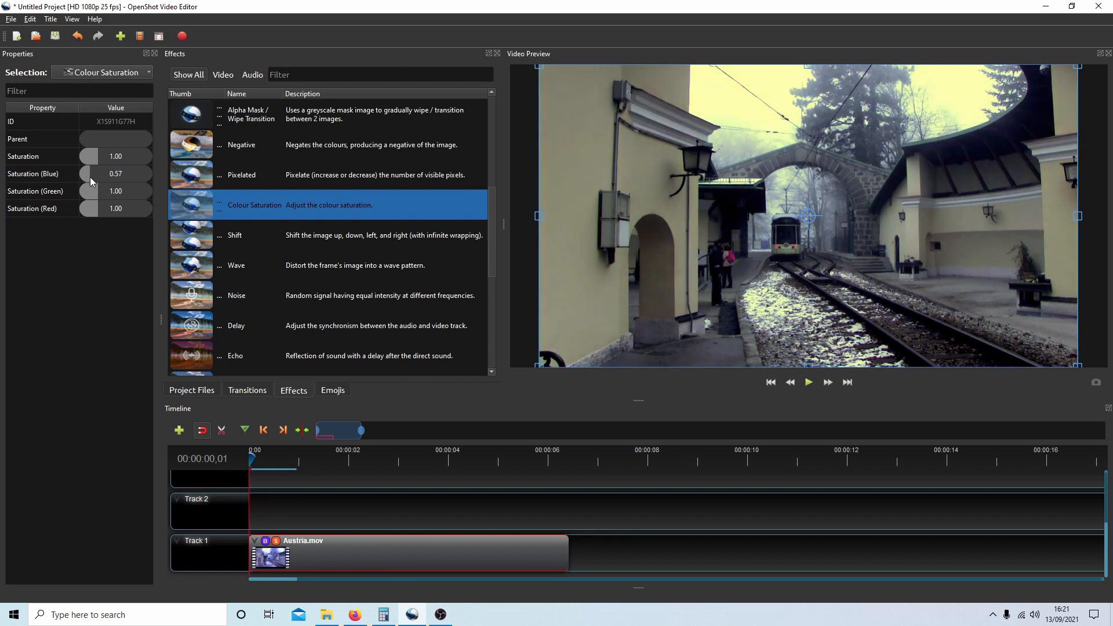
left_click_drag(89, 173, 85, 173)
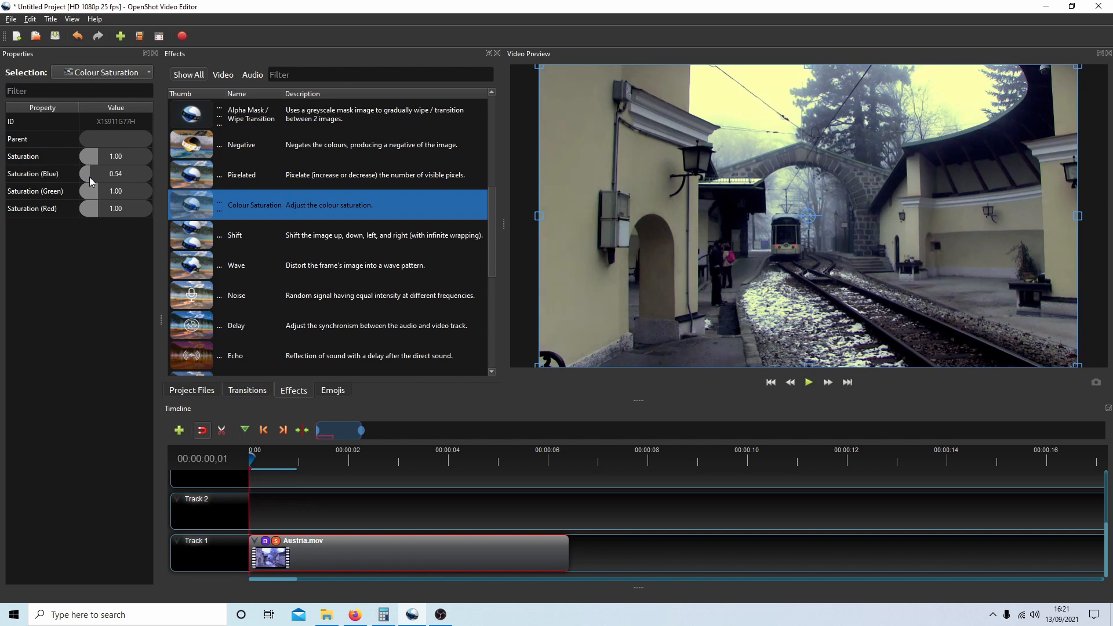
mouse_move(201, 196)
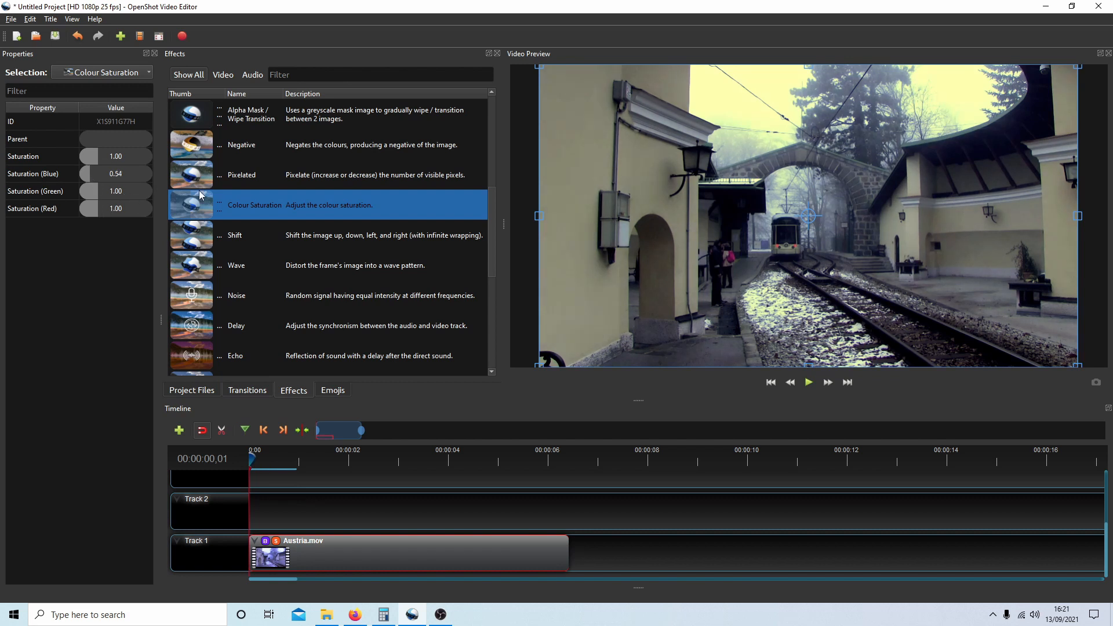
mouse_move(752, 194)
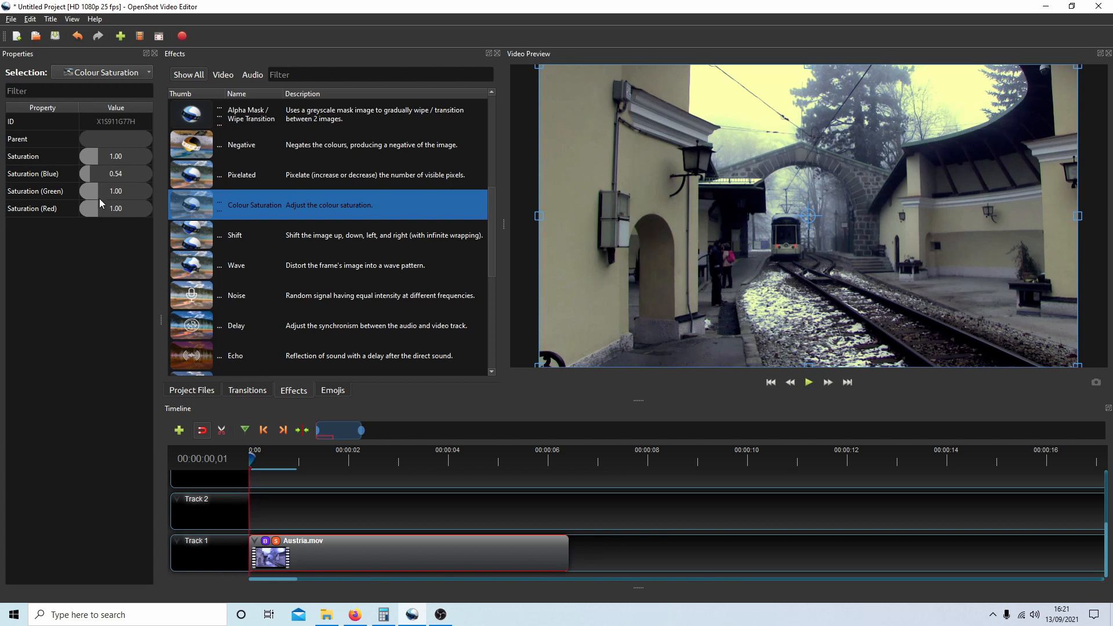
mouse_move(228, 197)
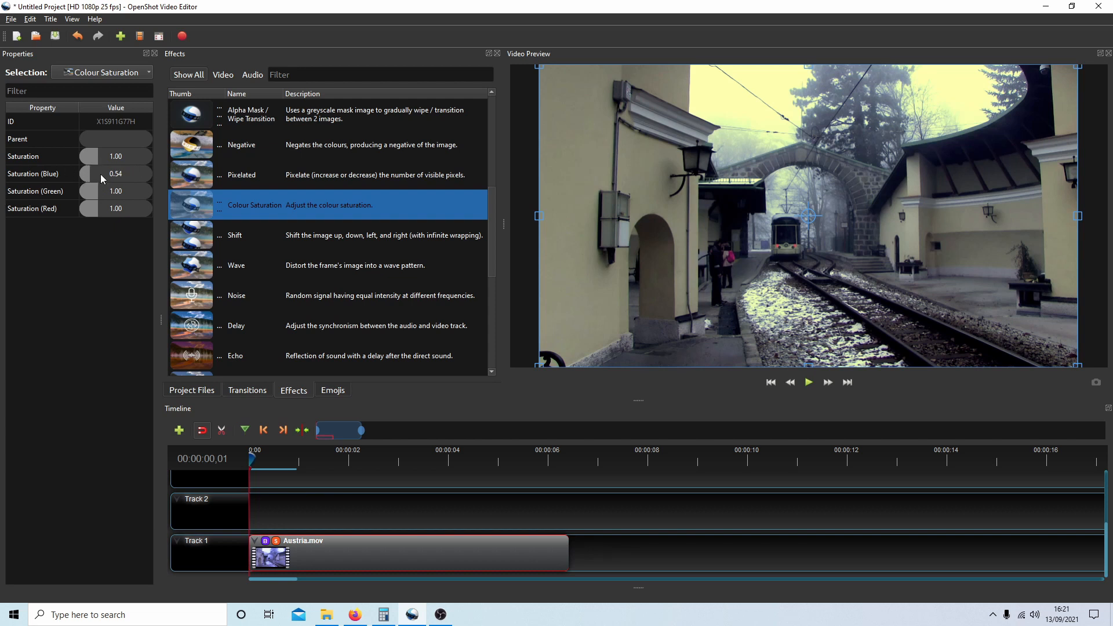
mouse_move(143, 175)
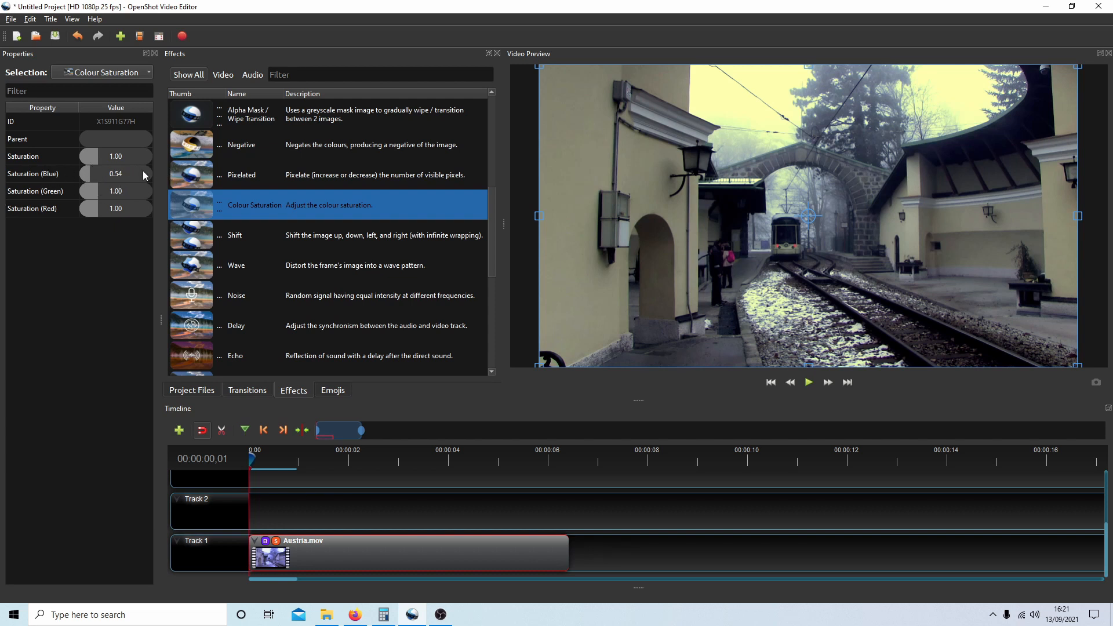
right_click(115, 174)
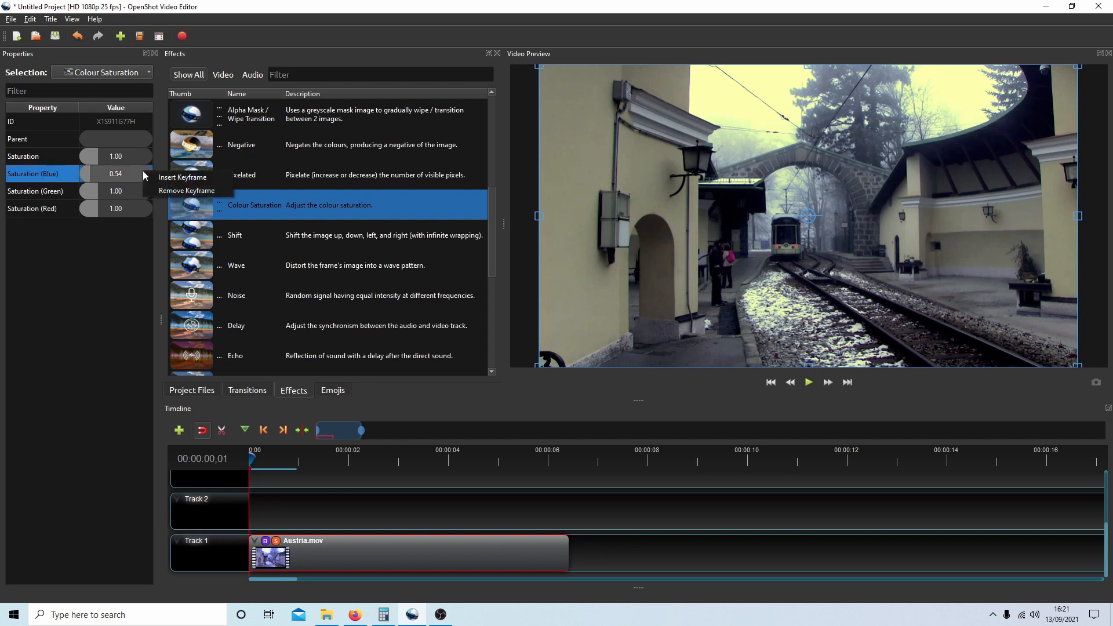
mouse_move(21, 287)
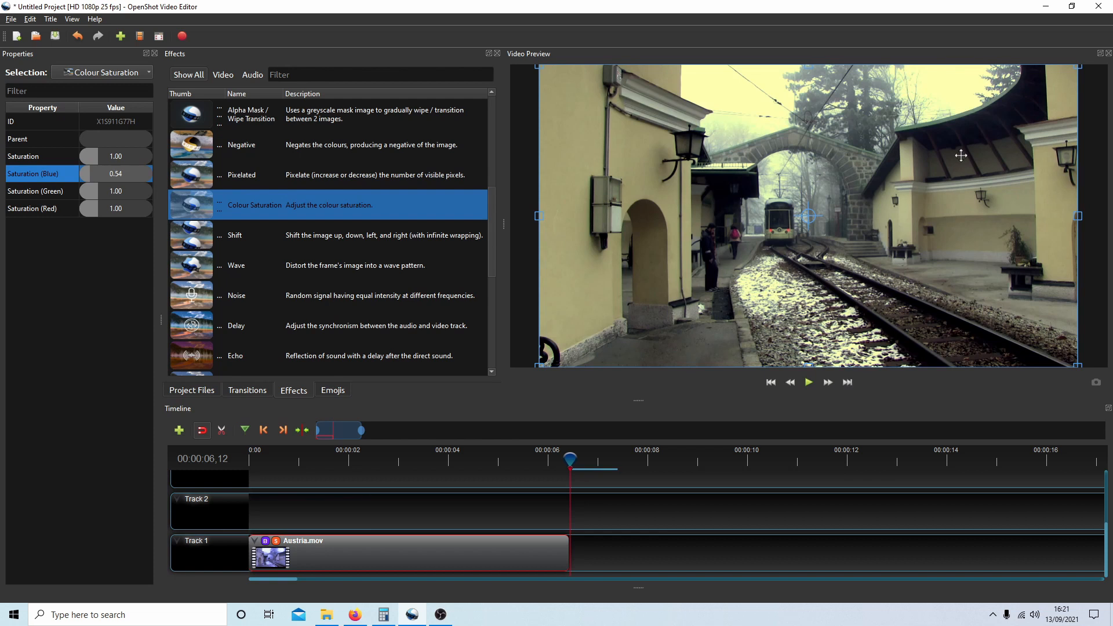
mouse_move(379, 158)
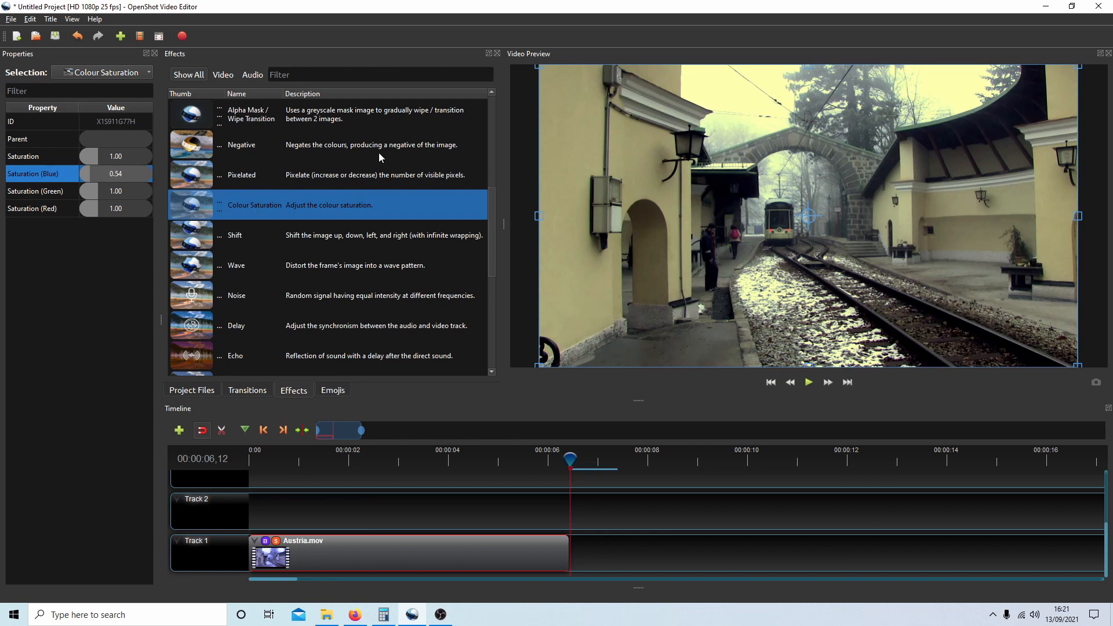
mouse_move(132, 193)
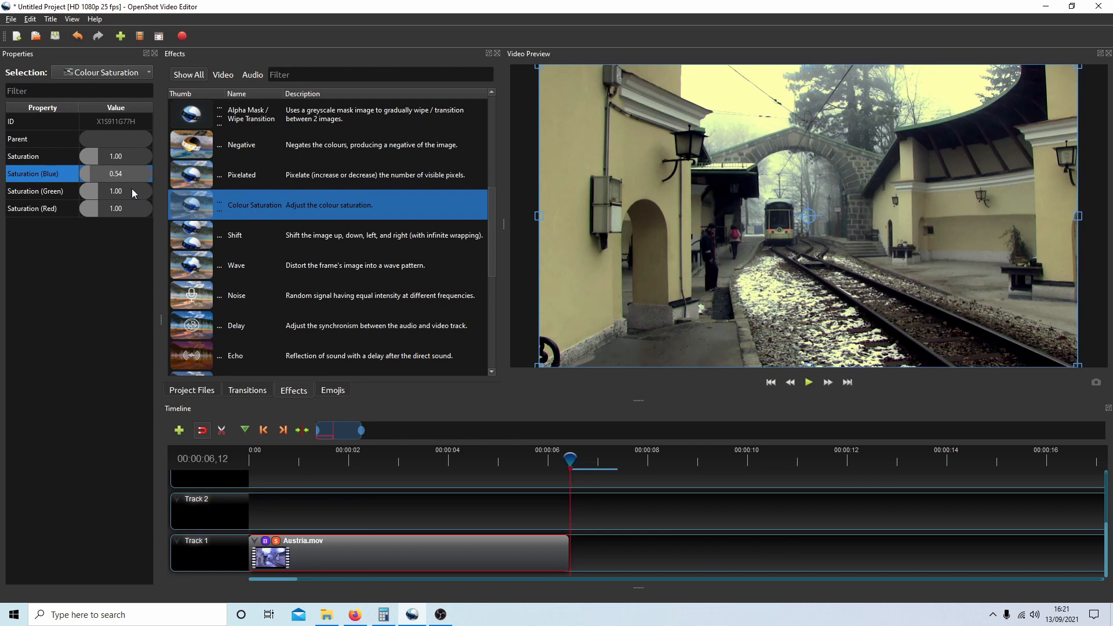
left_click(771, 382)
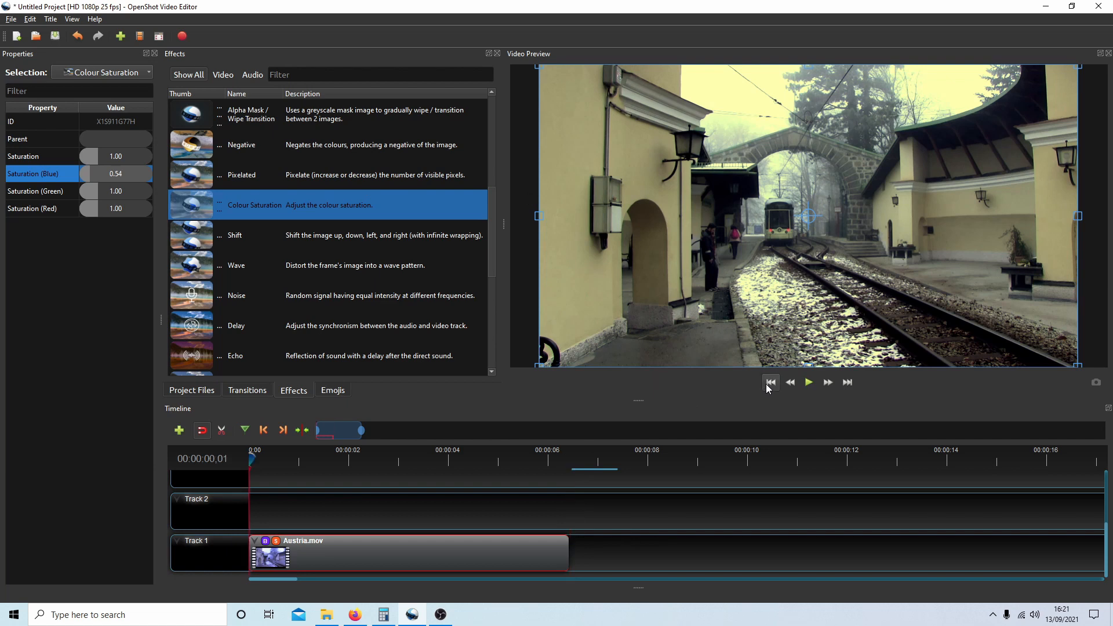
left_click(807, 381)
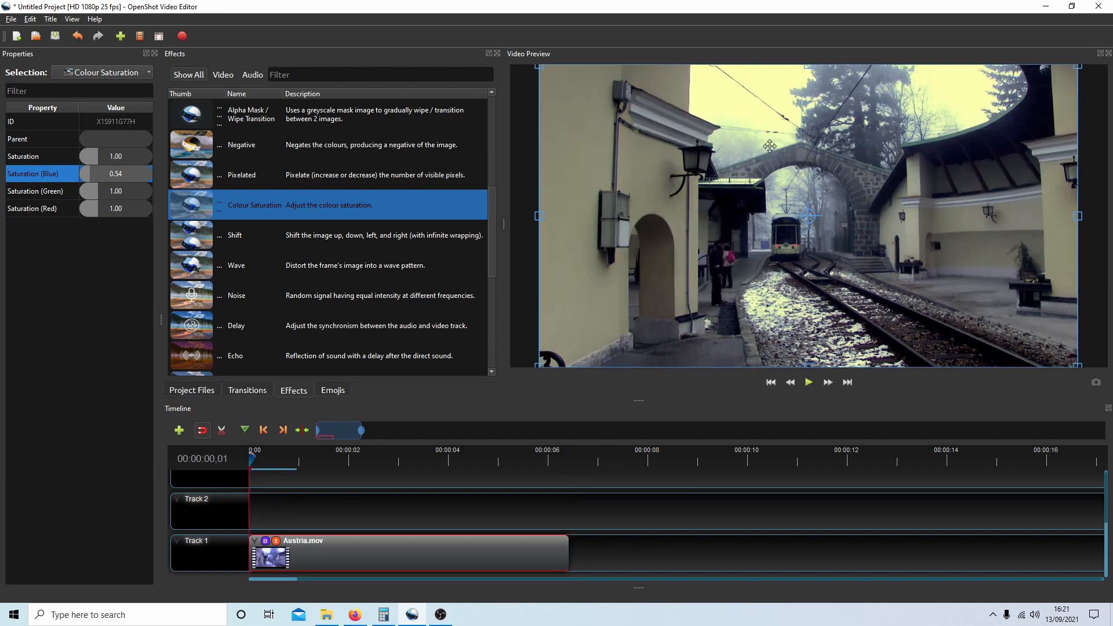
mouse_move(32, 168)
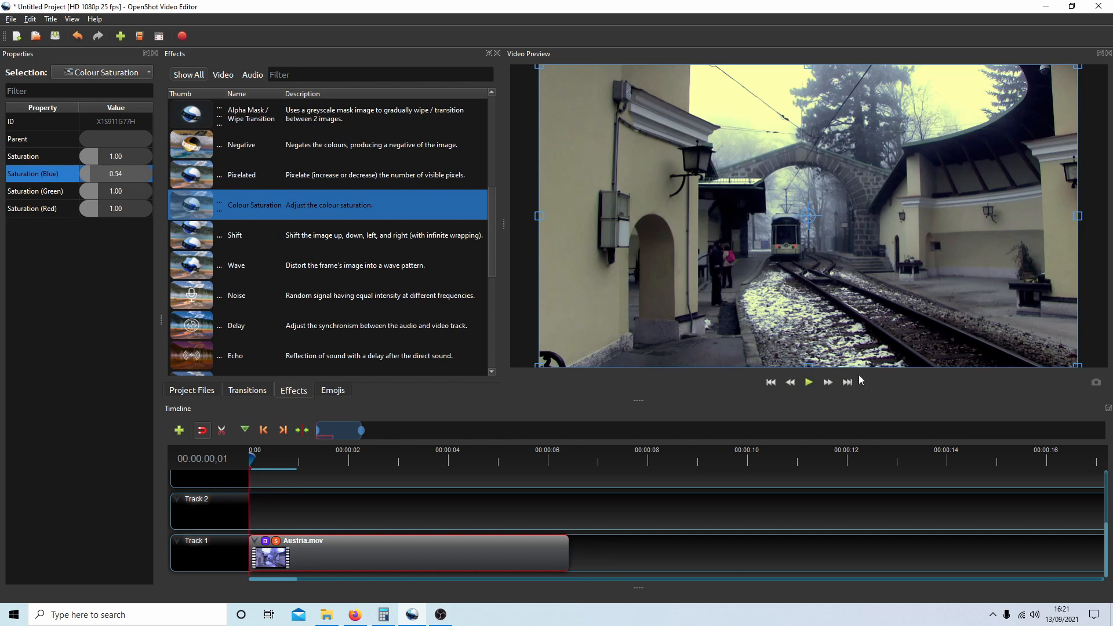
left_click(808, 382)
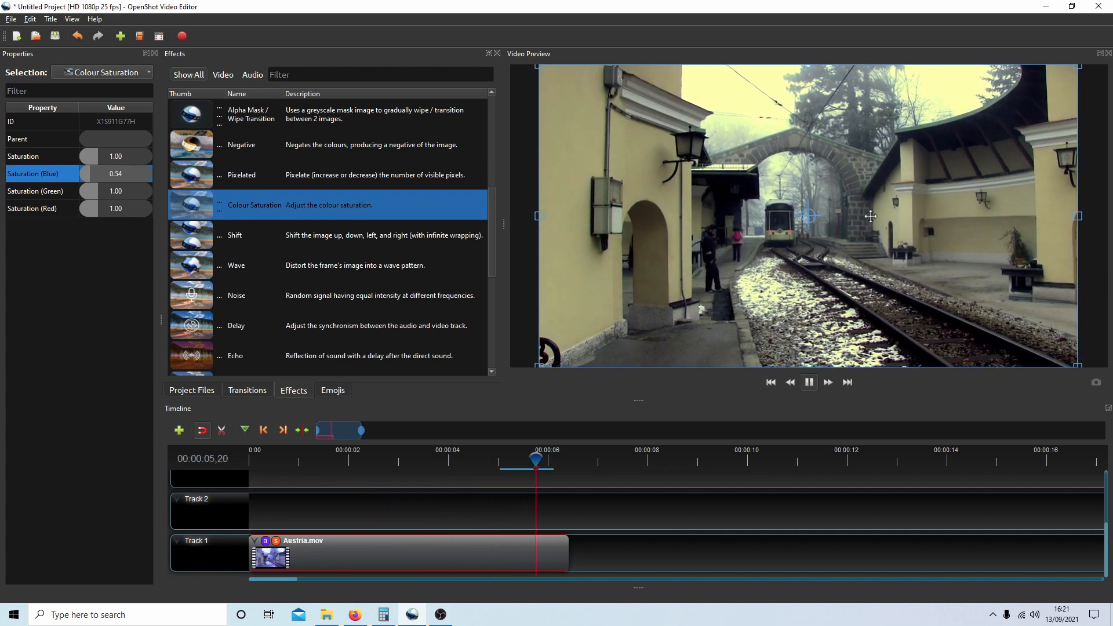
left_click(808, 382)
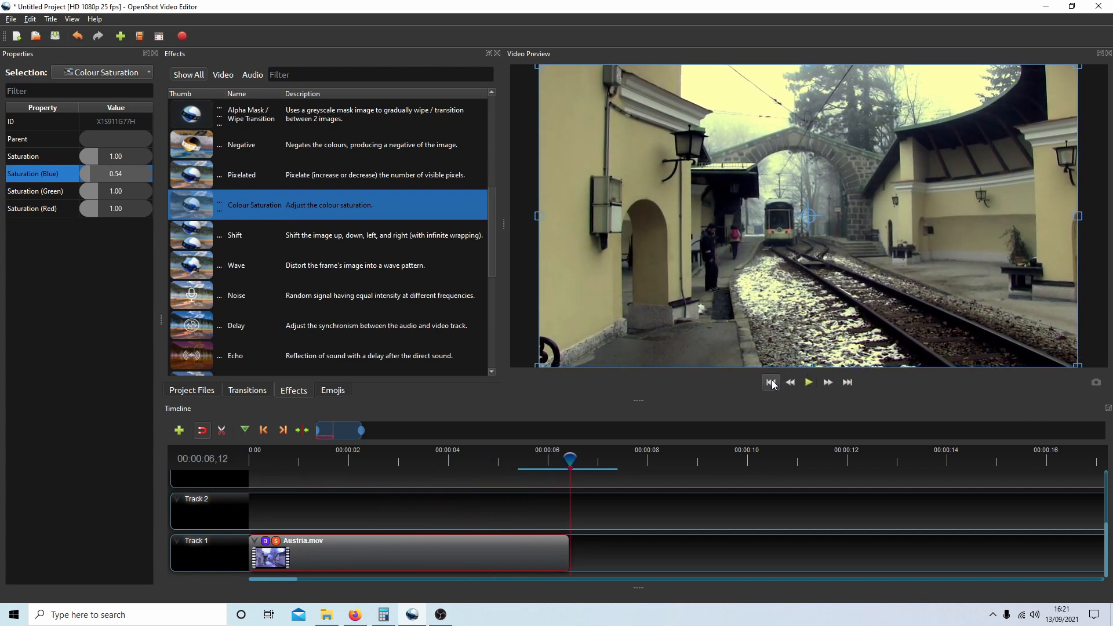
left_click(770, 382)
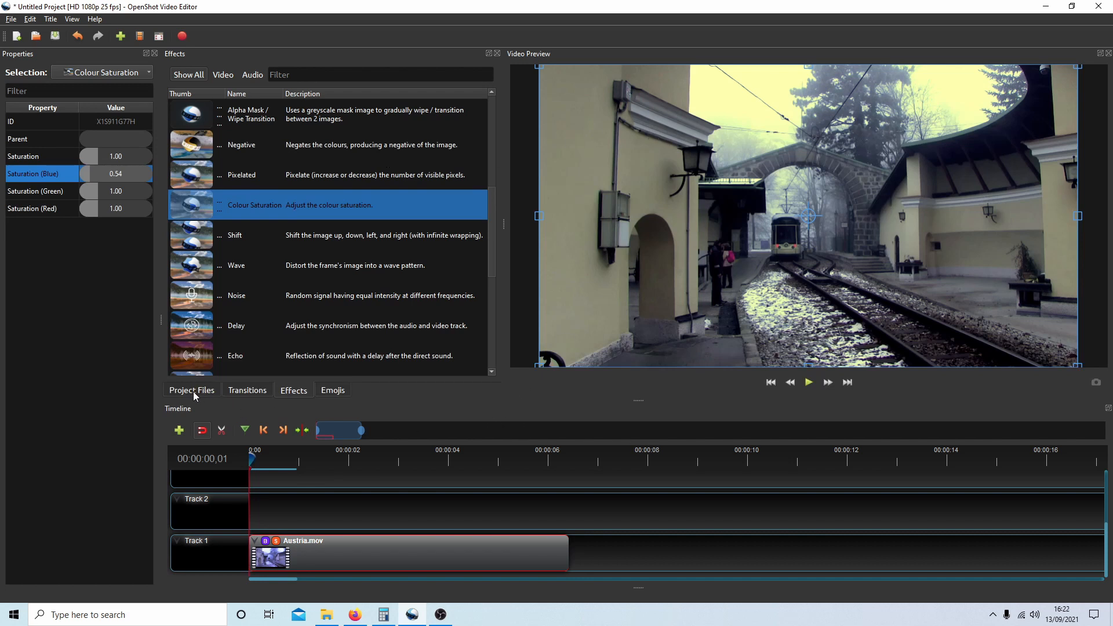
- Drag Austria.mov from Project Files onto Track 2, starting around 0.52 seconds
left_click(190, 389)
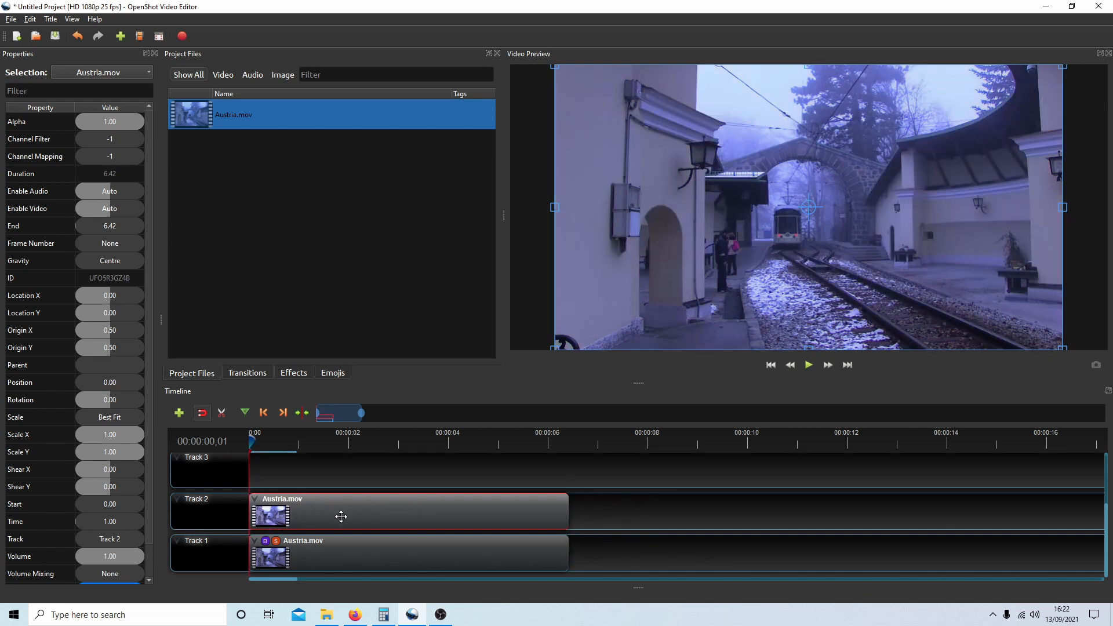
left_click_drag(341, 517, 373, 521)
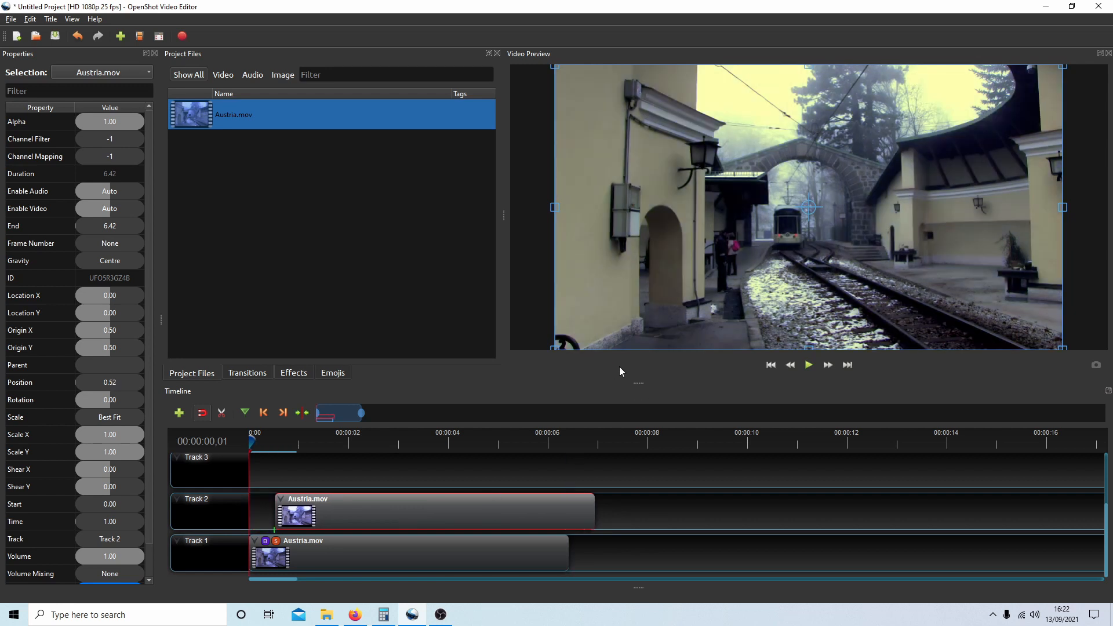
mouse_move(381, 457)
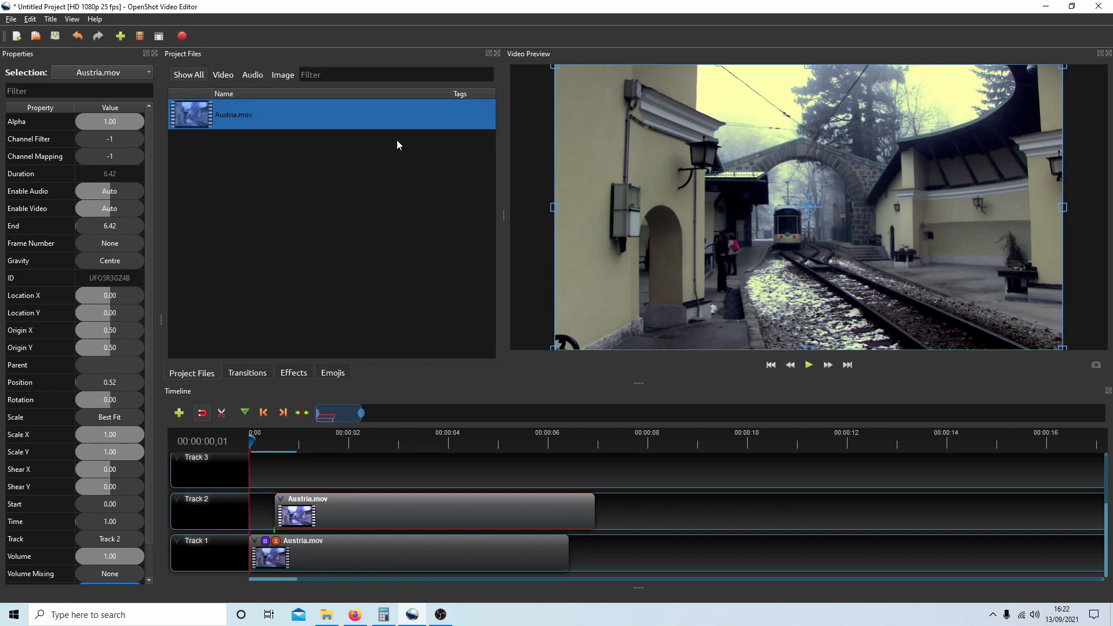
mouse_move(763, 148)
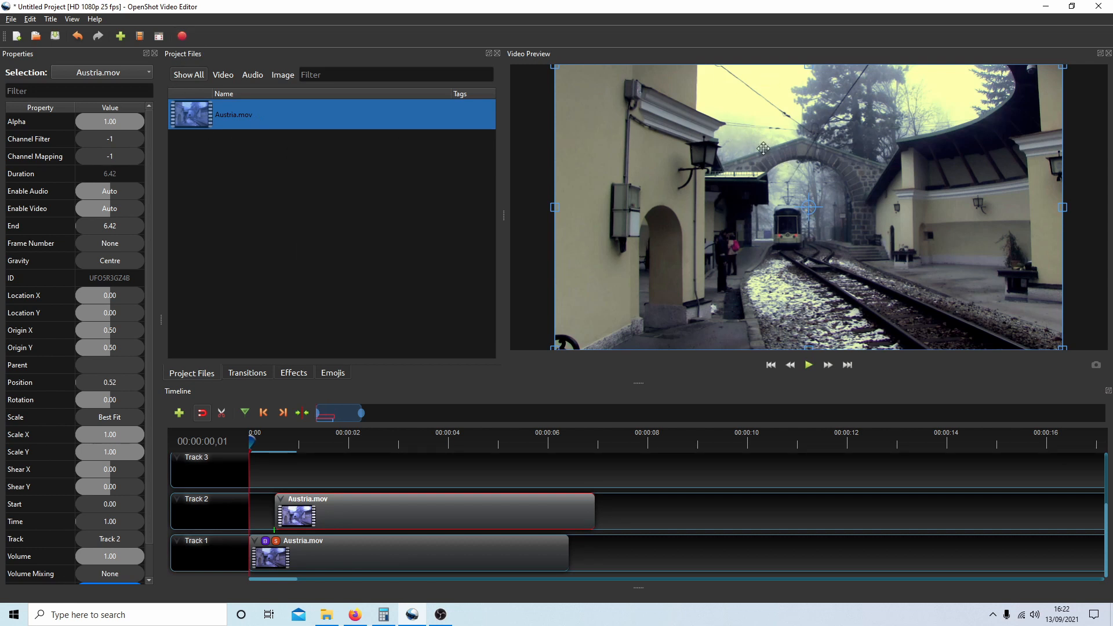
mouse_move(805, 317)
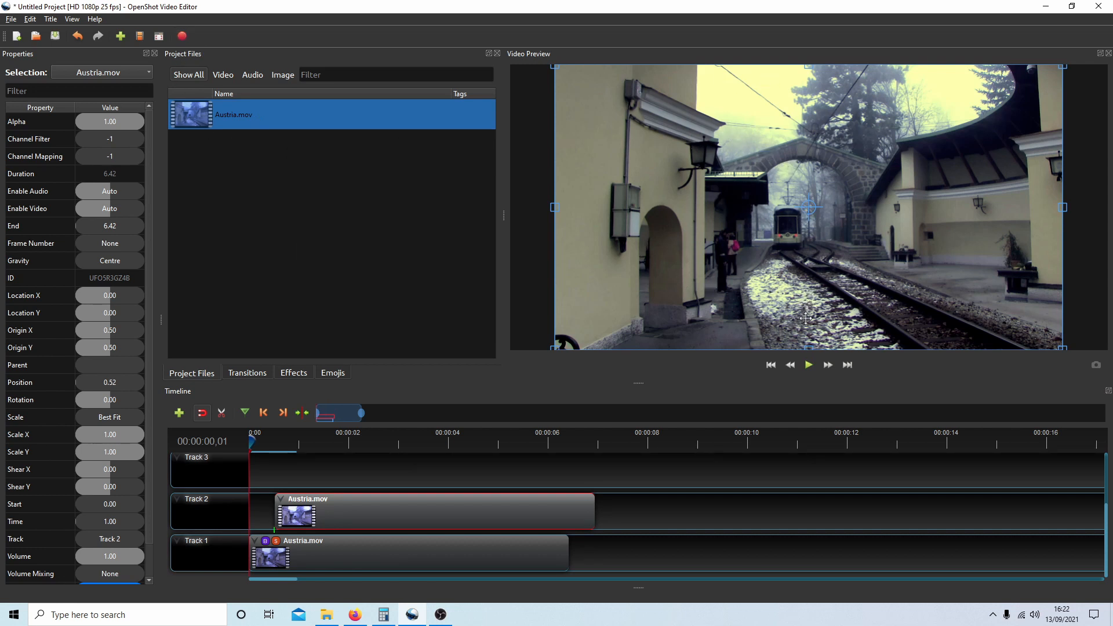
mouse_move(823, 286)
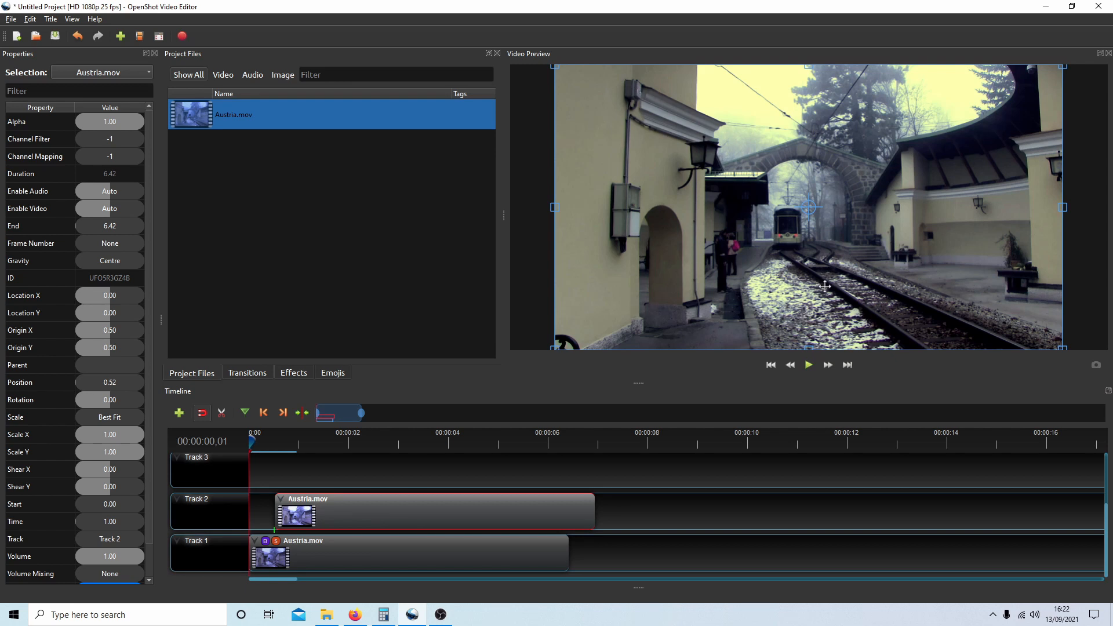